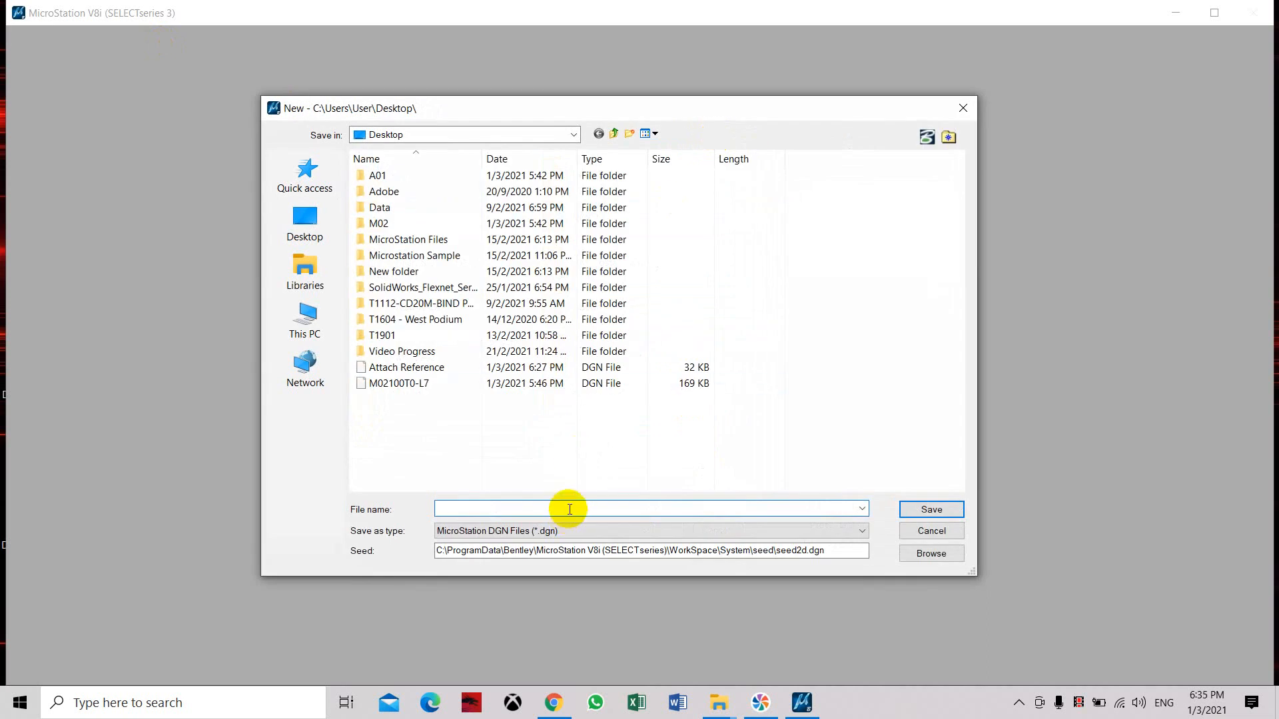
- Create a new design file named Truck on the Desktop and open it
type("T")
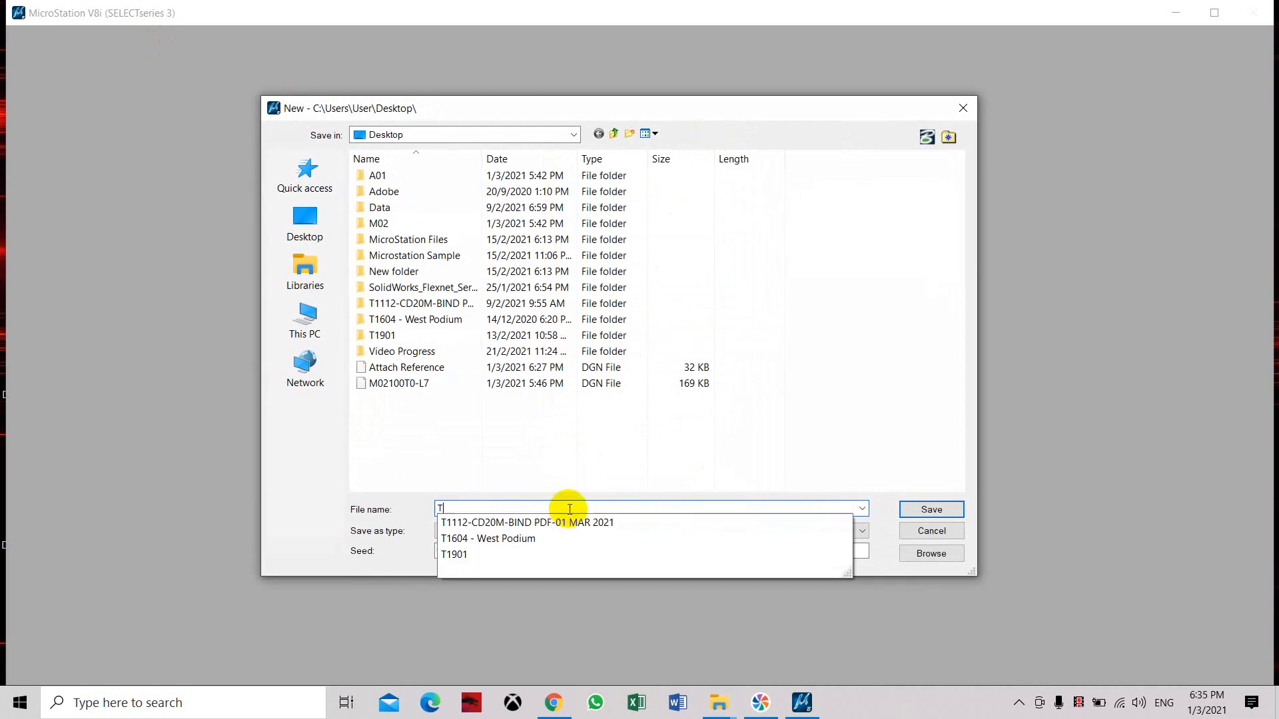
type("rcuk")
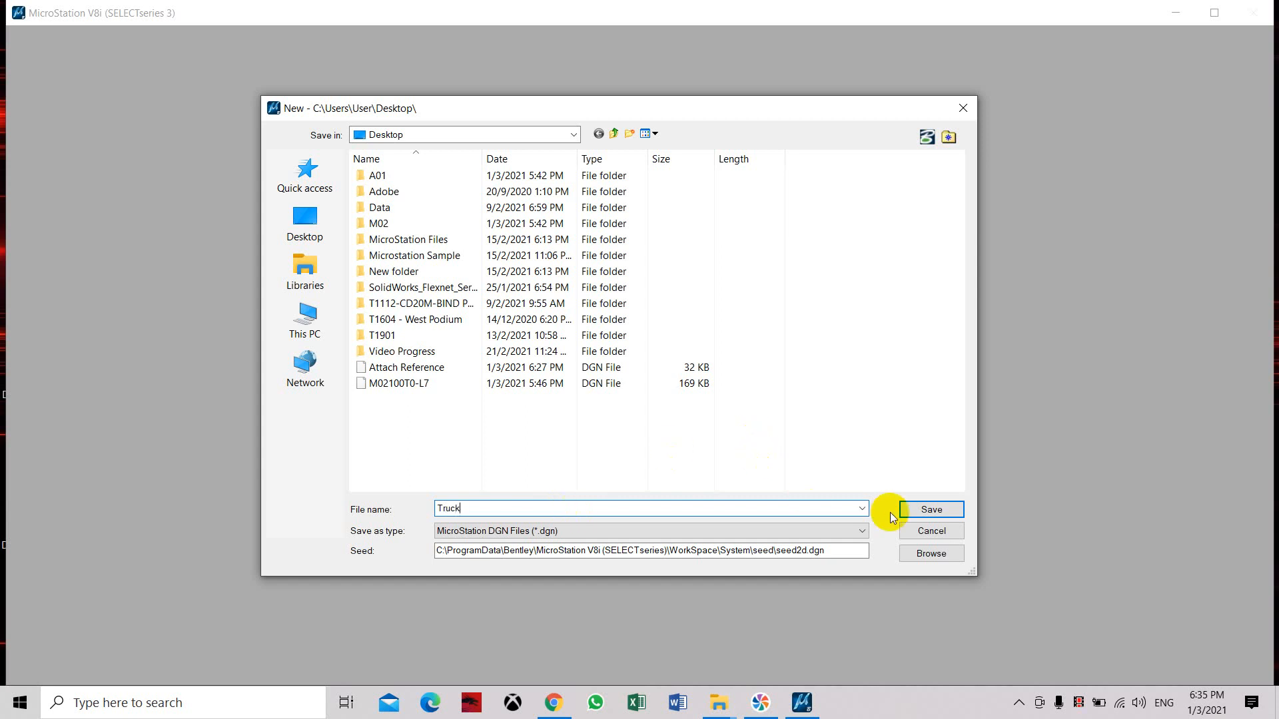
left_click(930, 509)
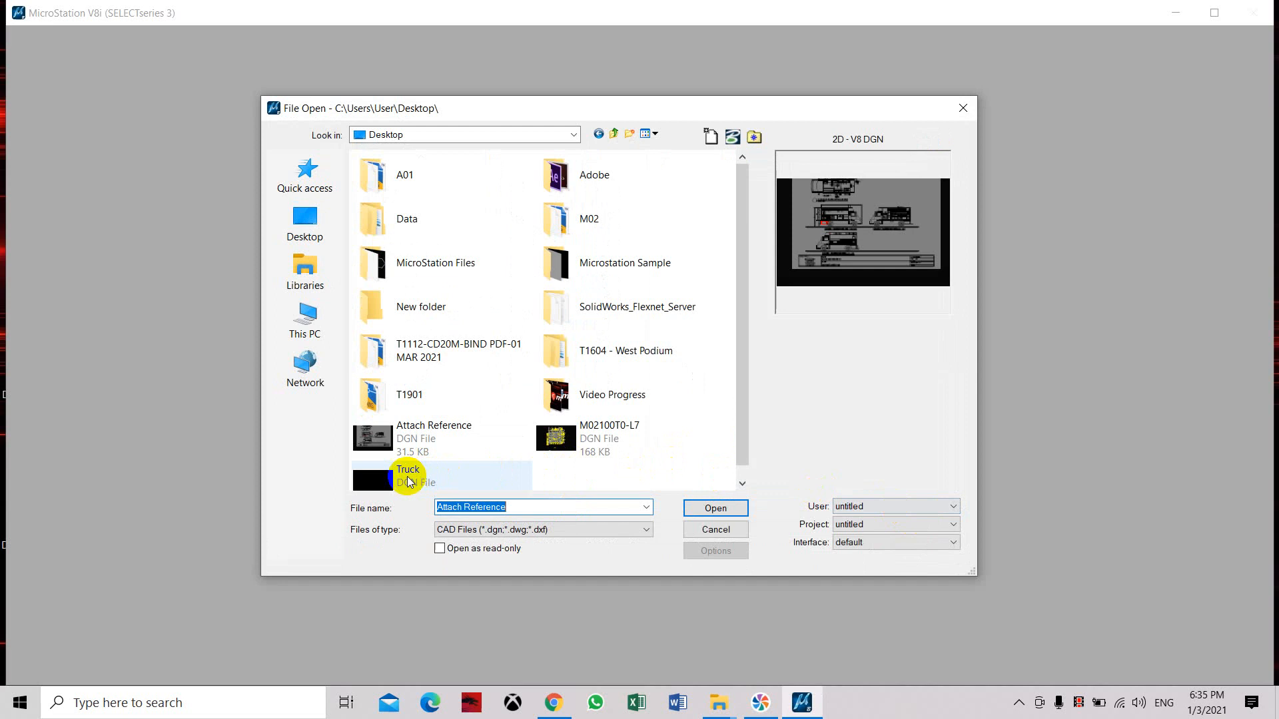
left_click(714, 508)
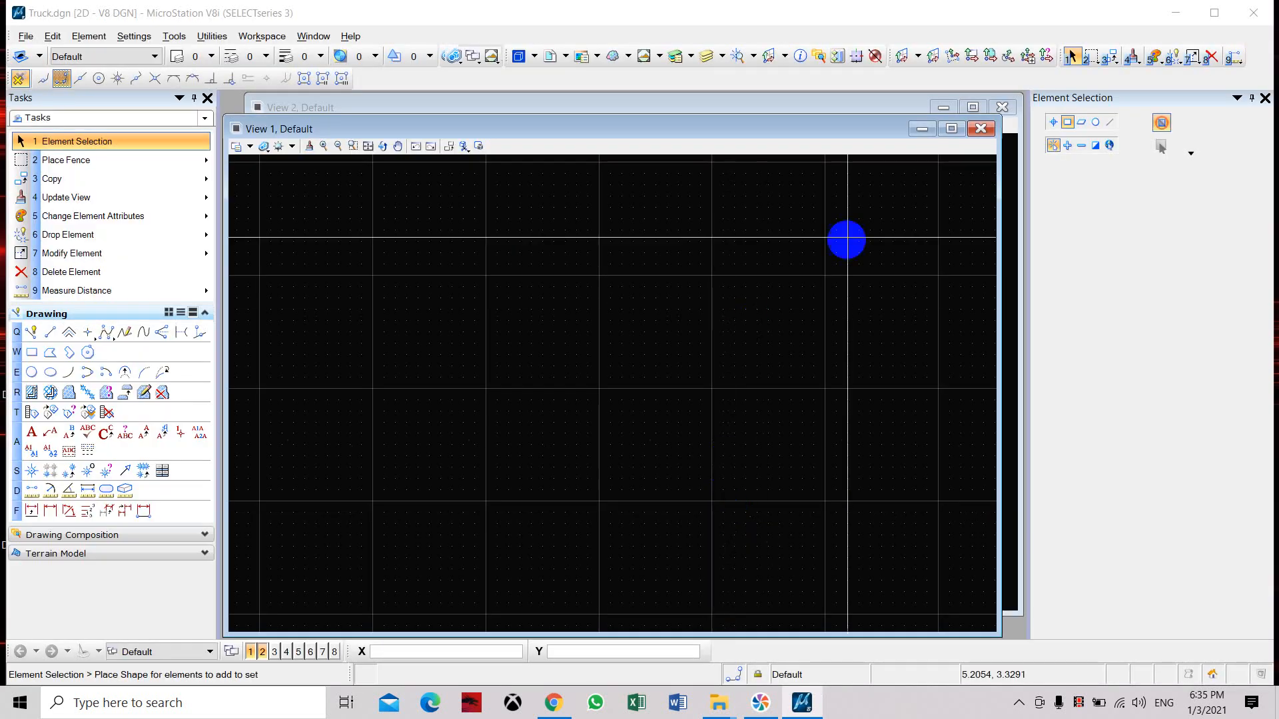
- Set Truck.dgn's master and sub working units to millimetres
left_click(133, 36)
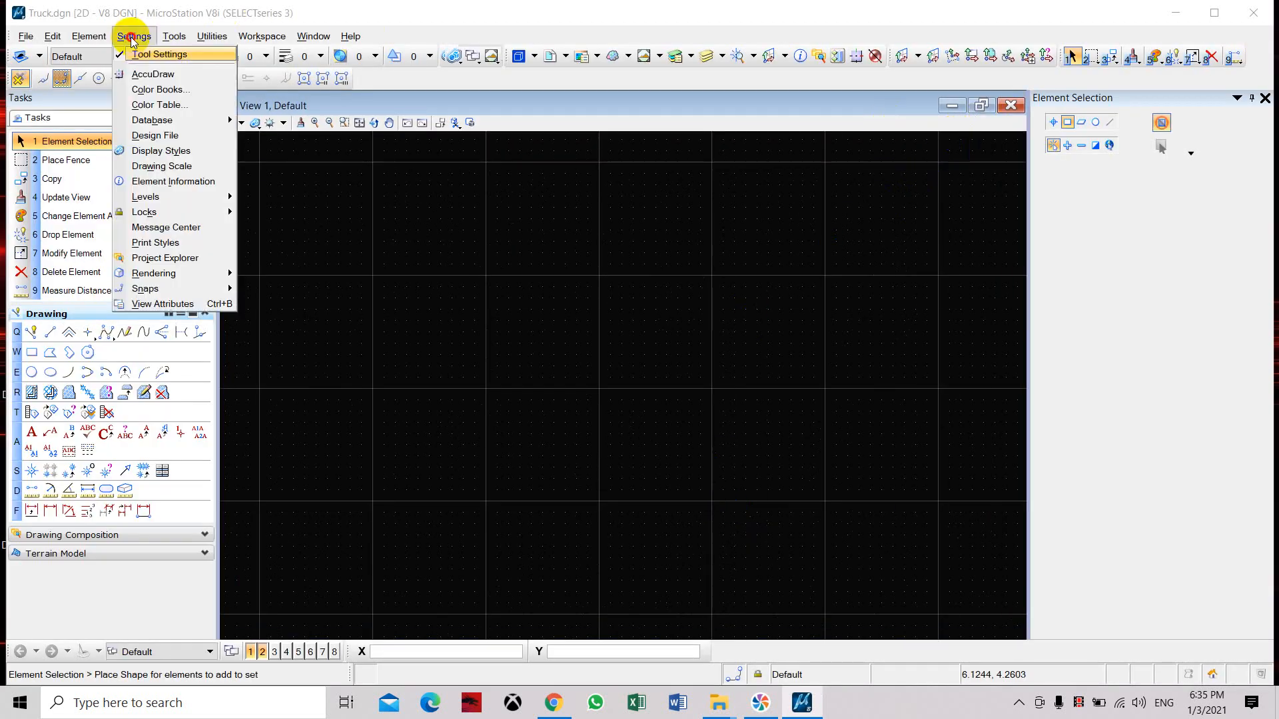
mouse_move(155, 135)
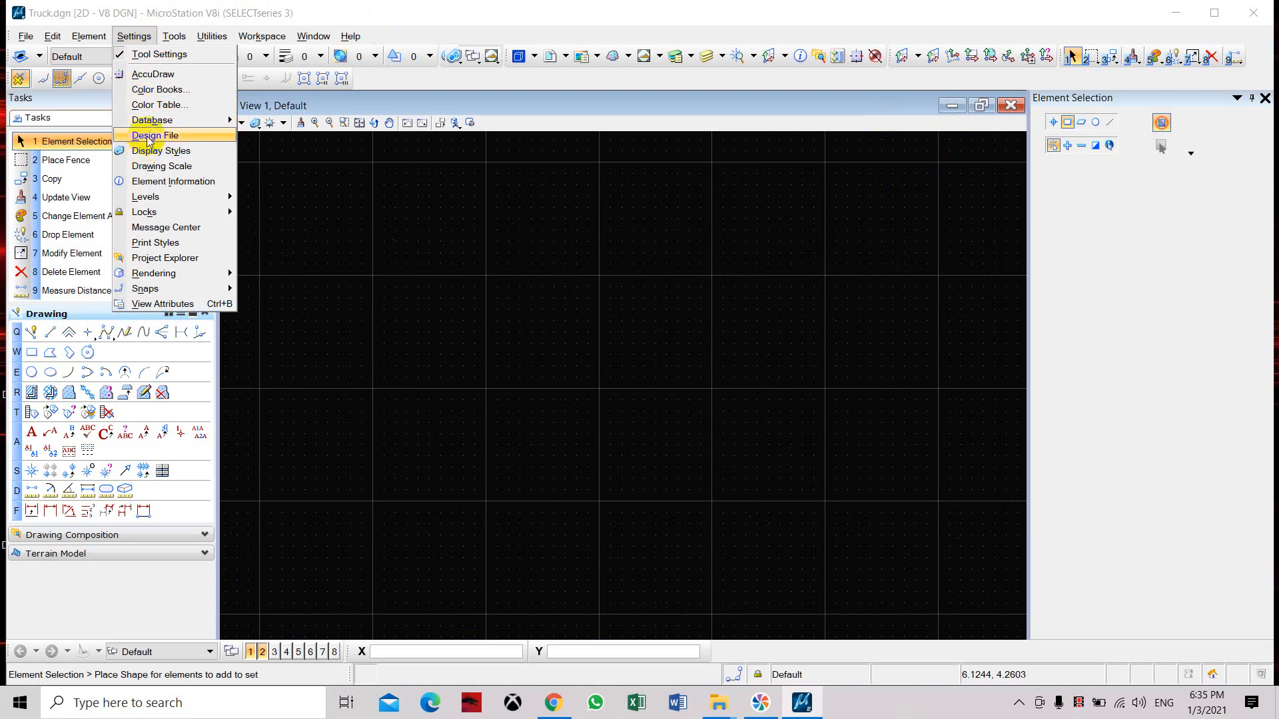
left_click(154, 136)
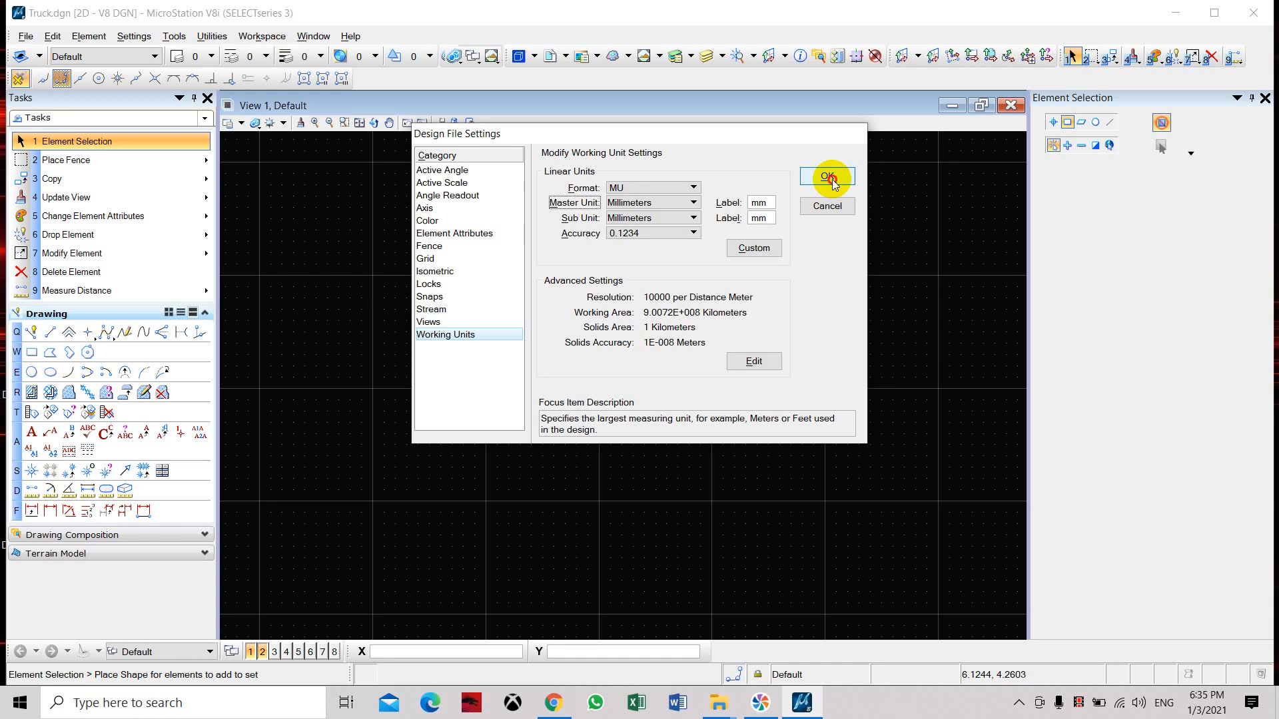
left_click(826, 177)
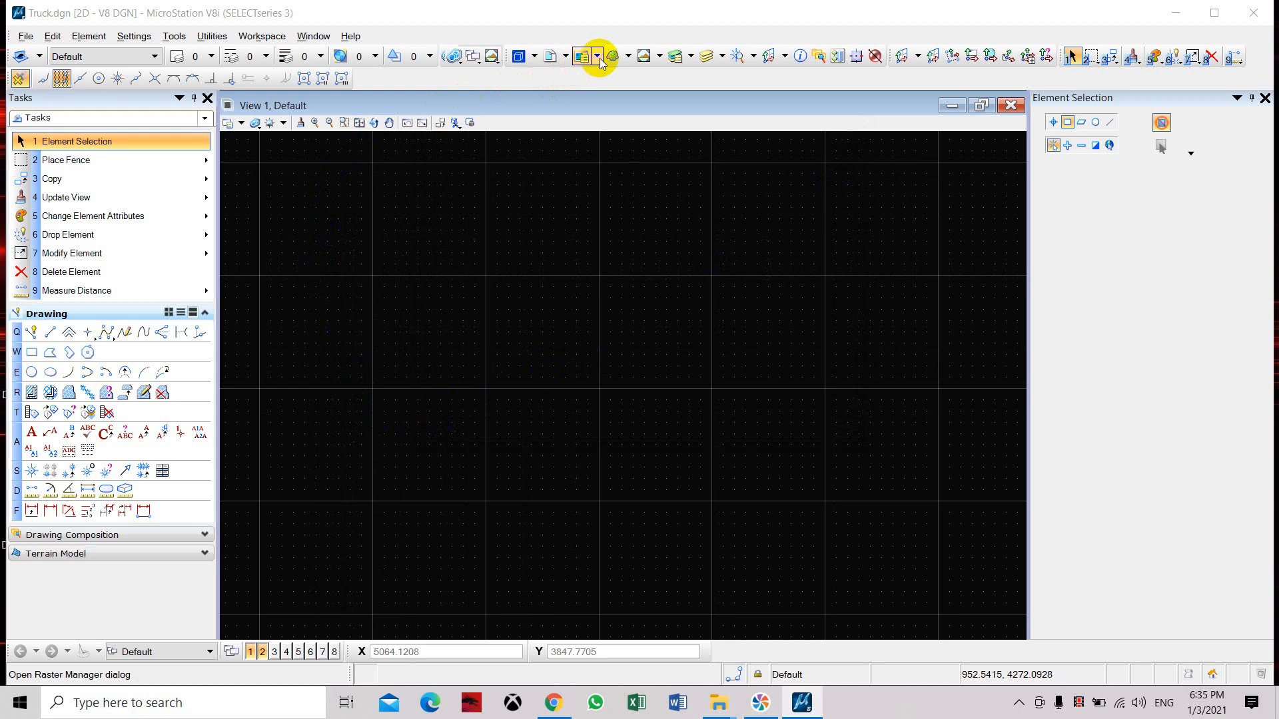
- Attach the a3 proposal layout plan PDF through Raster Manager with default attachment options
left_click(581, 55)
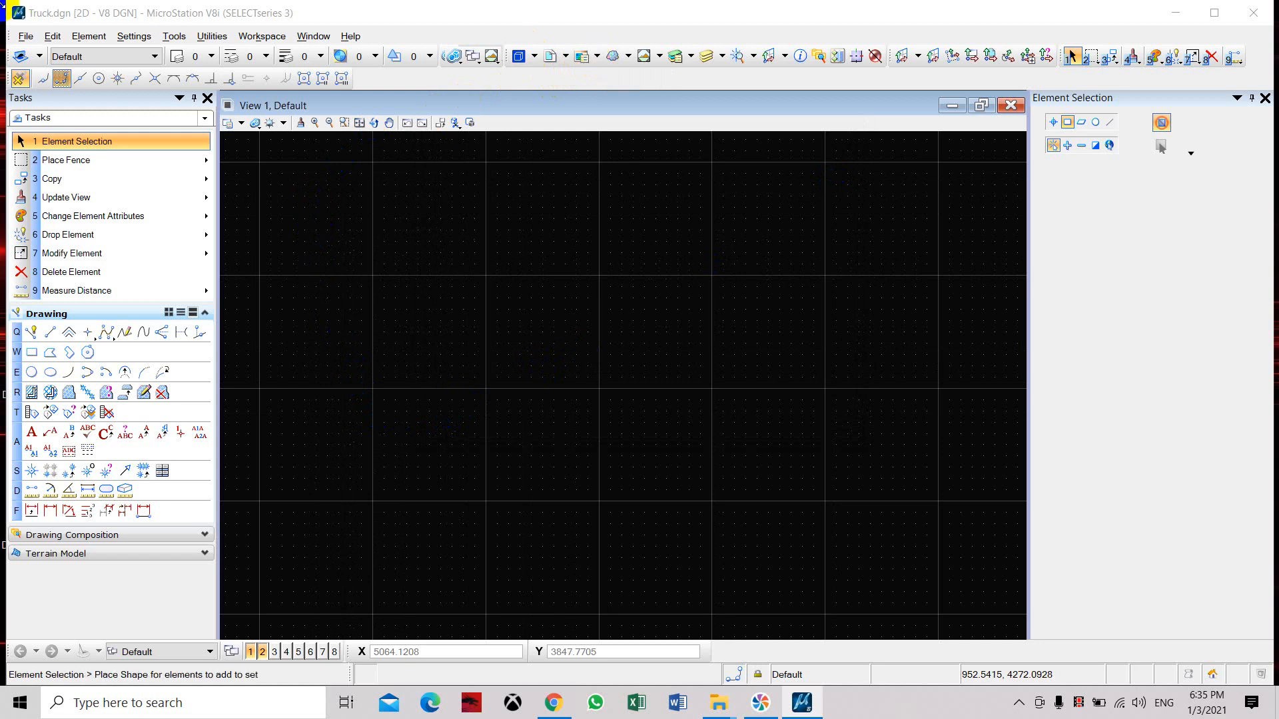
left_click(25, 36)
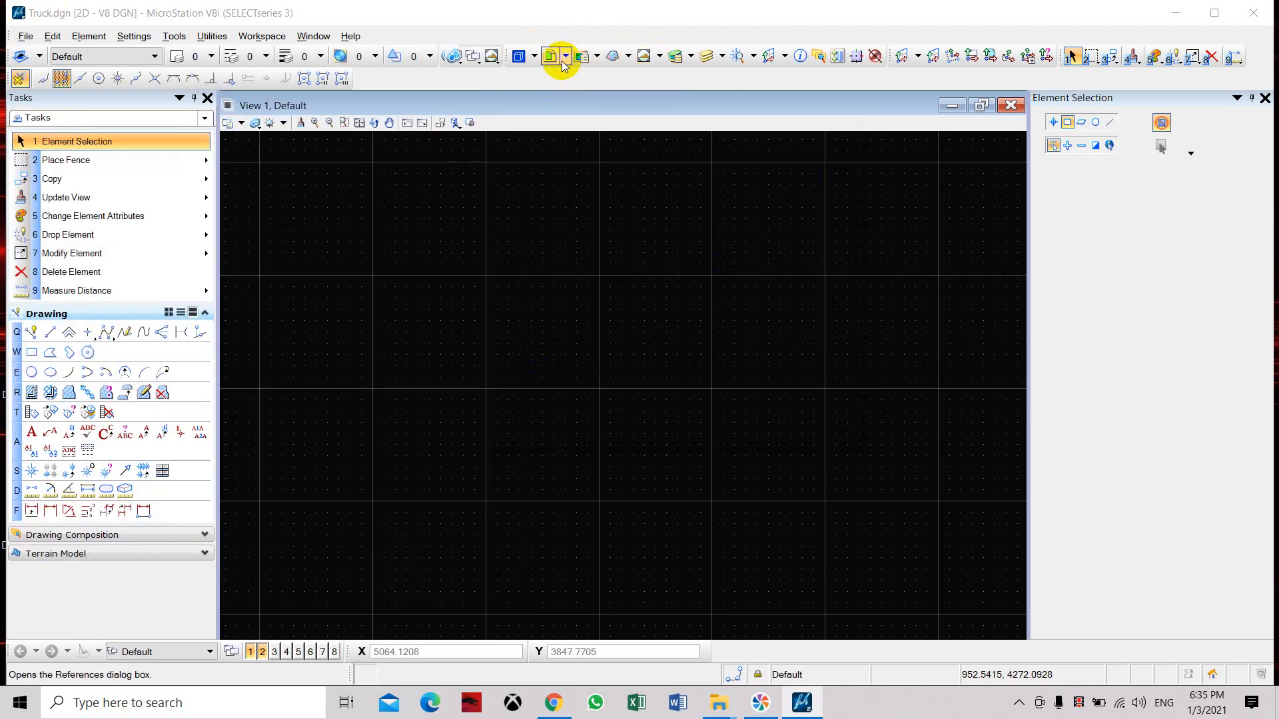
mouse_move(596, 56)
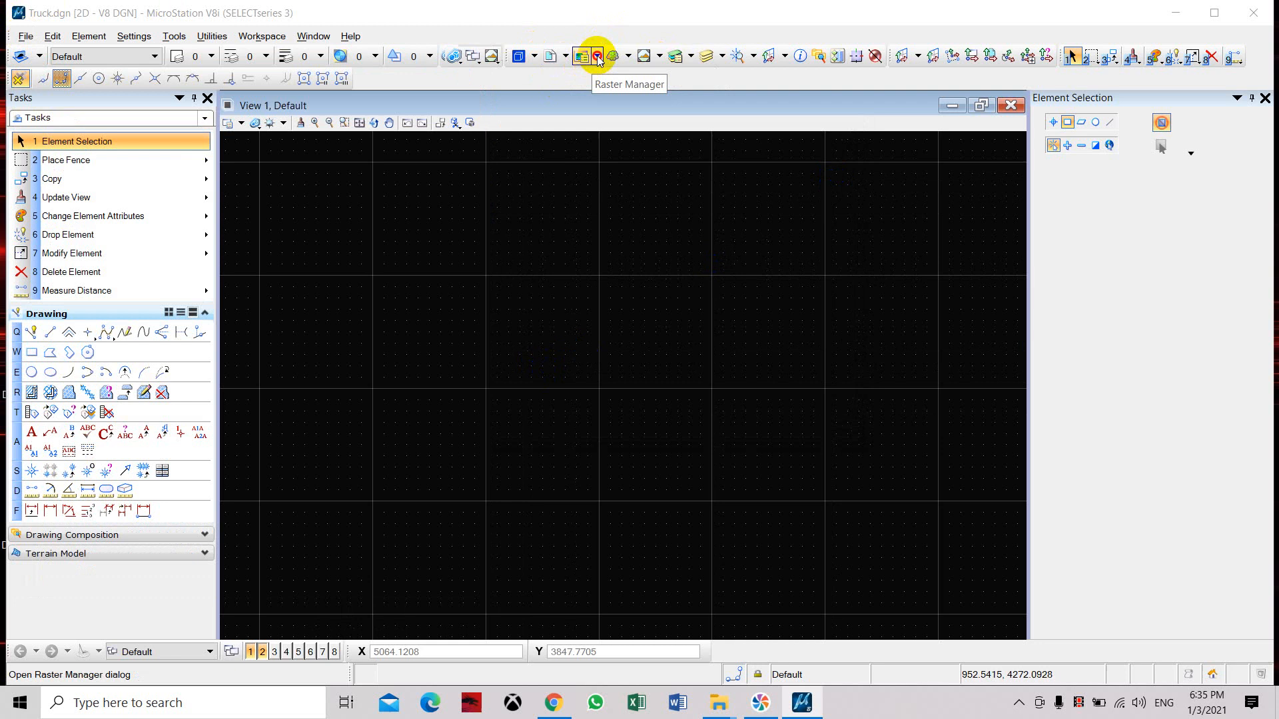
left_click(596, 55)
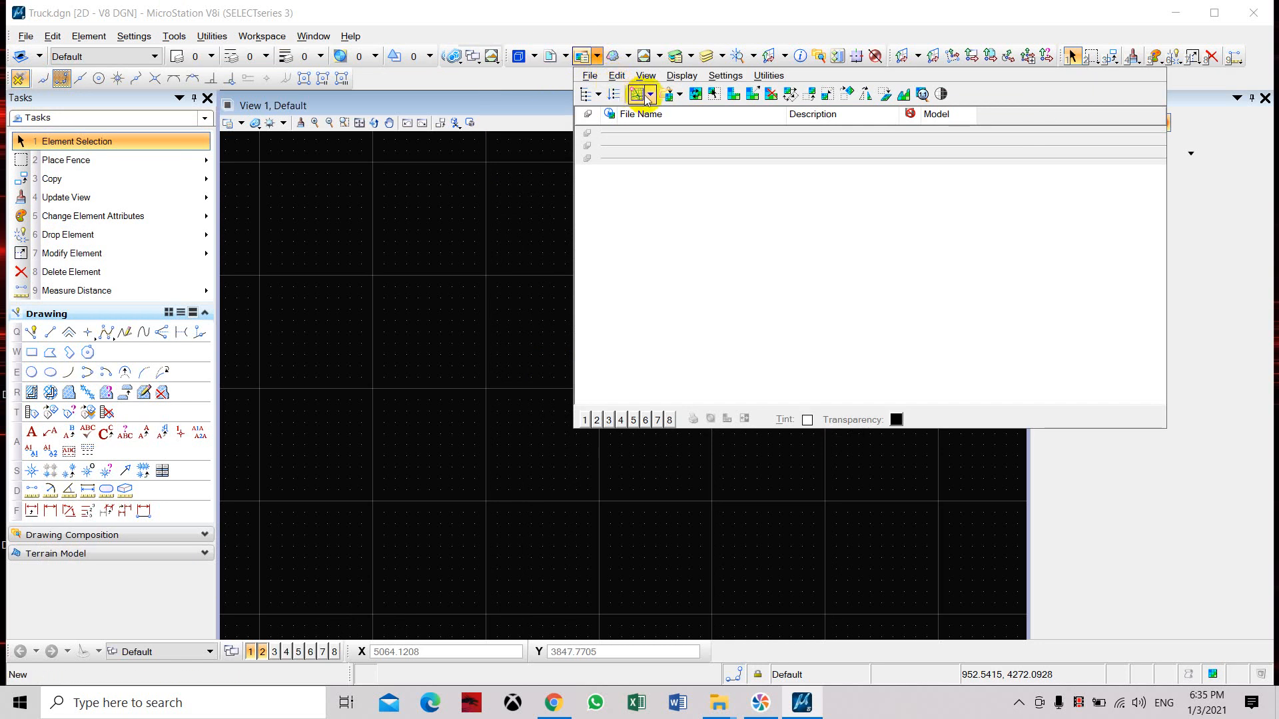
left_click(666, 94)
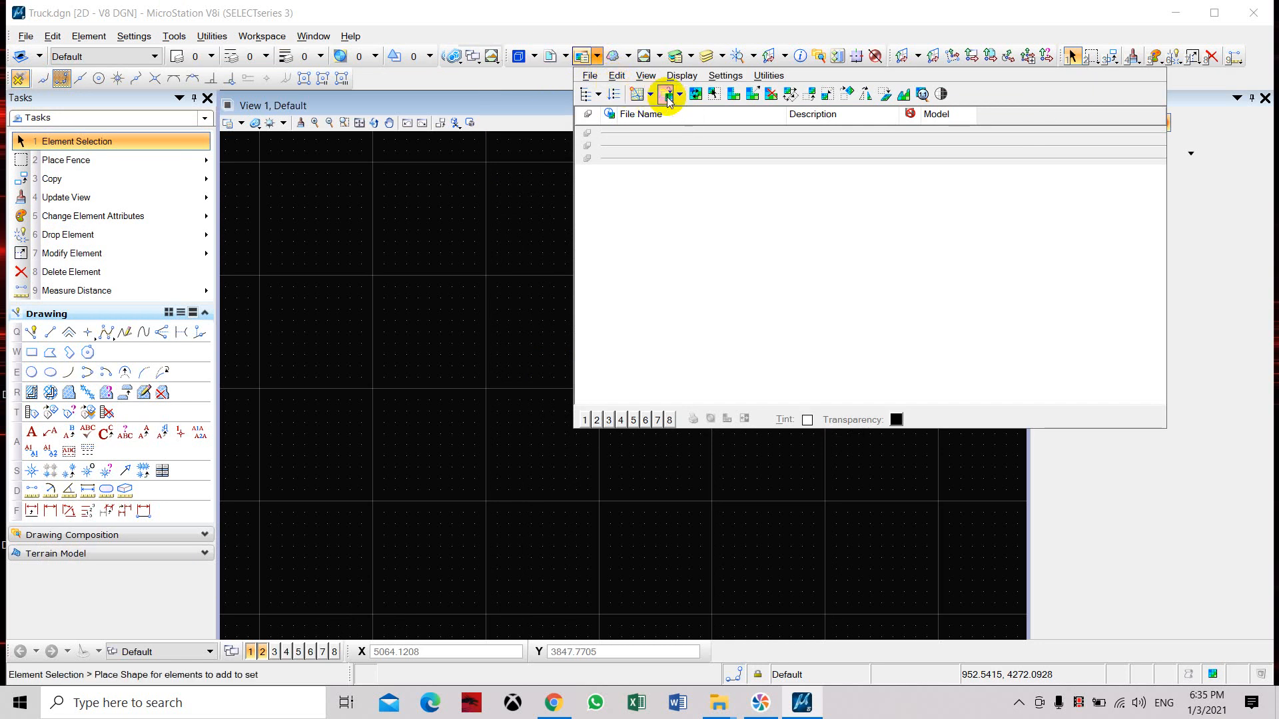
left_click(667, 93)
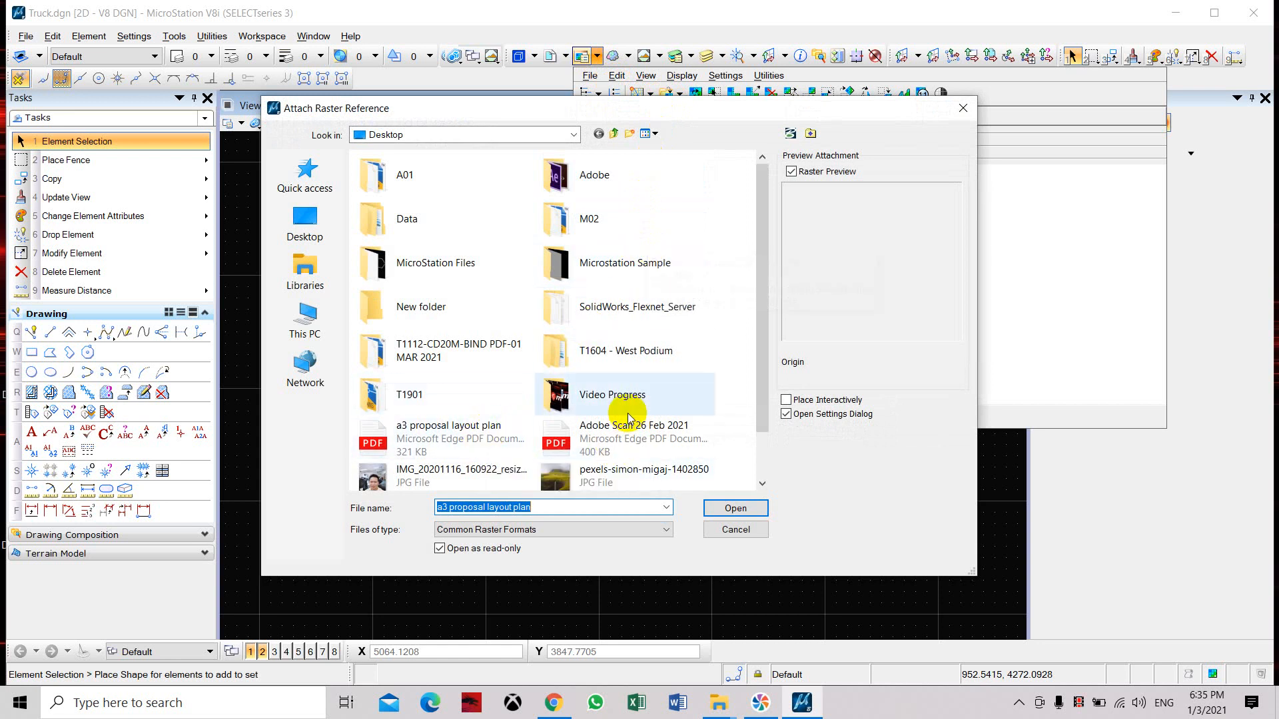
scroll("down", 3)
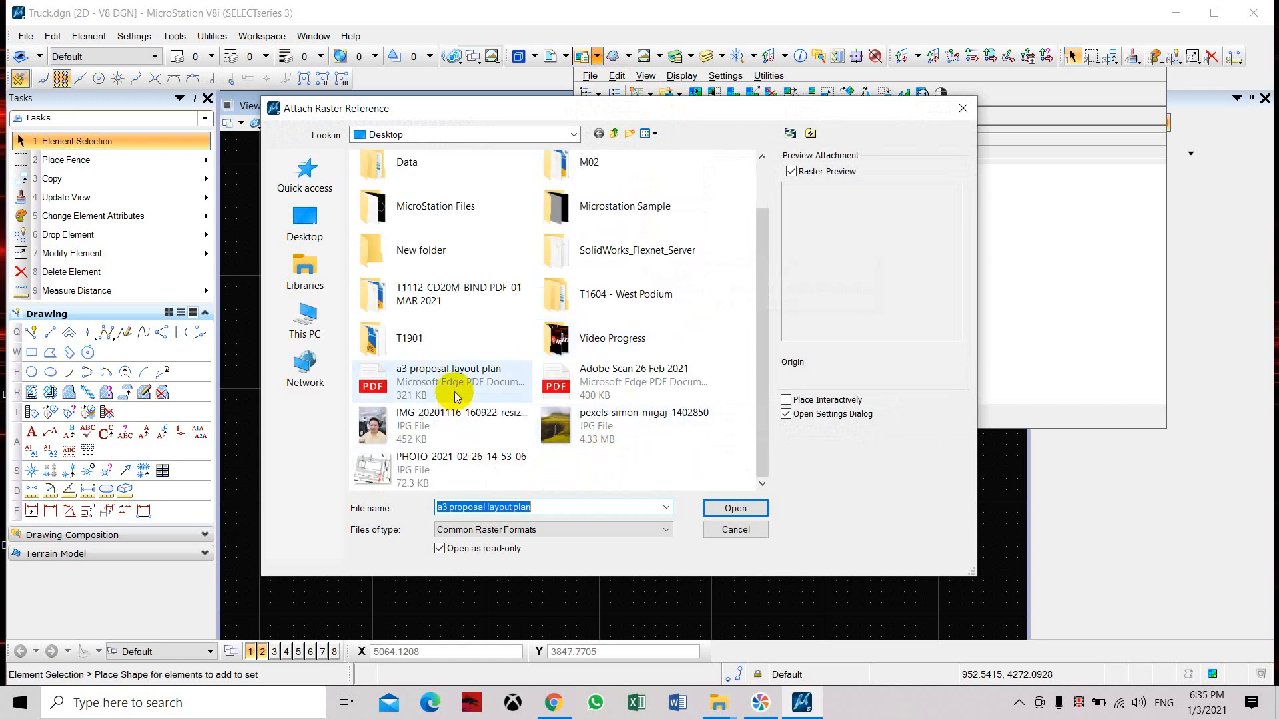
left_click(447, 382)
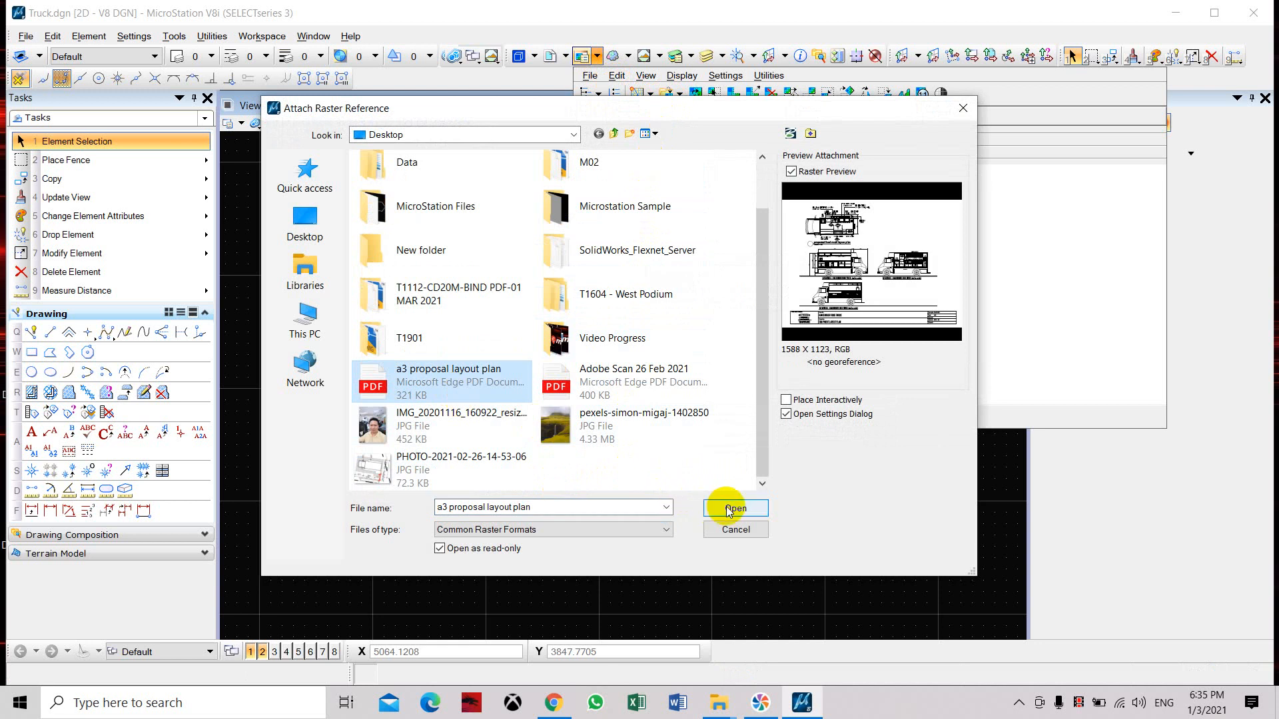
left_click(734, 508)
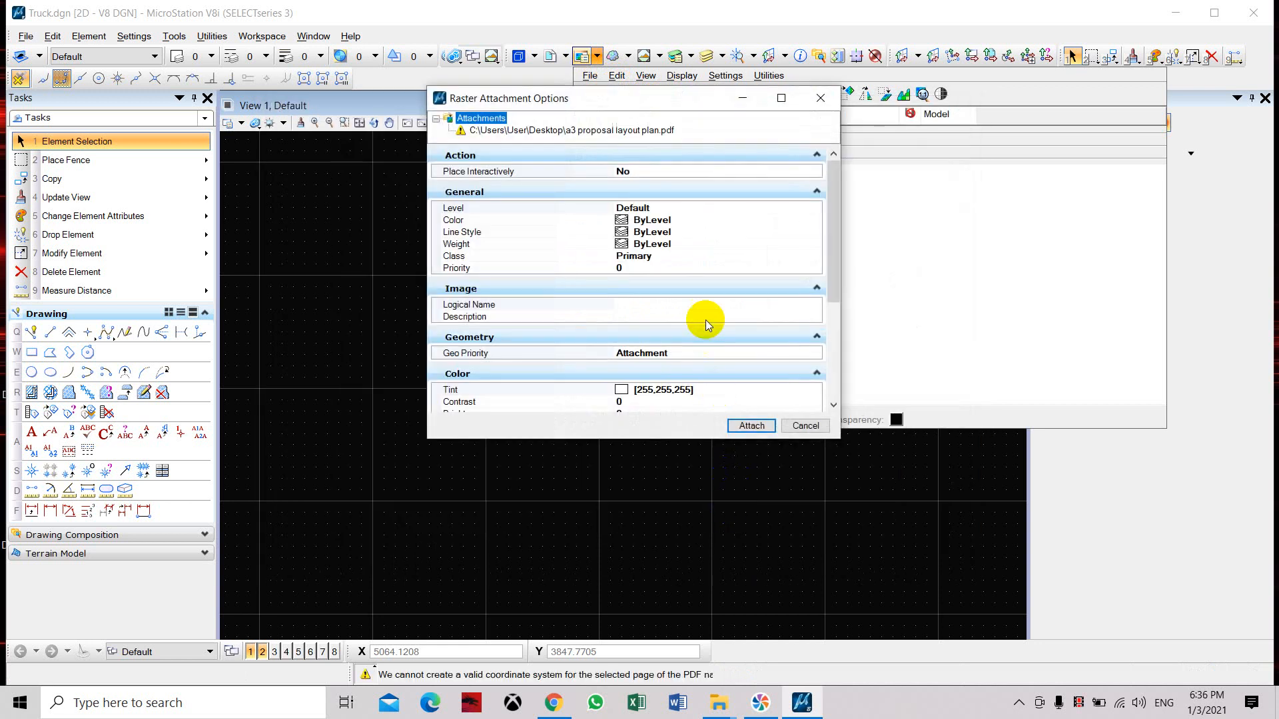
scroll("down", 3)
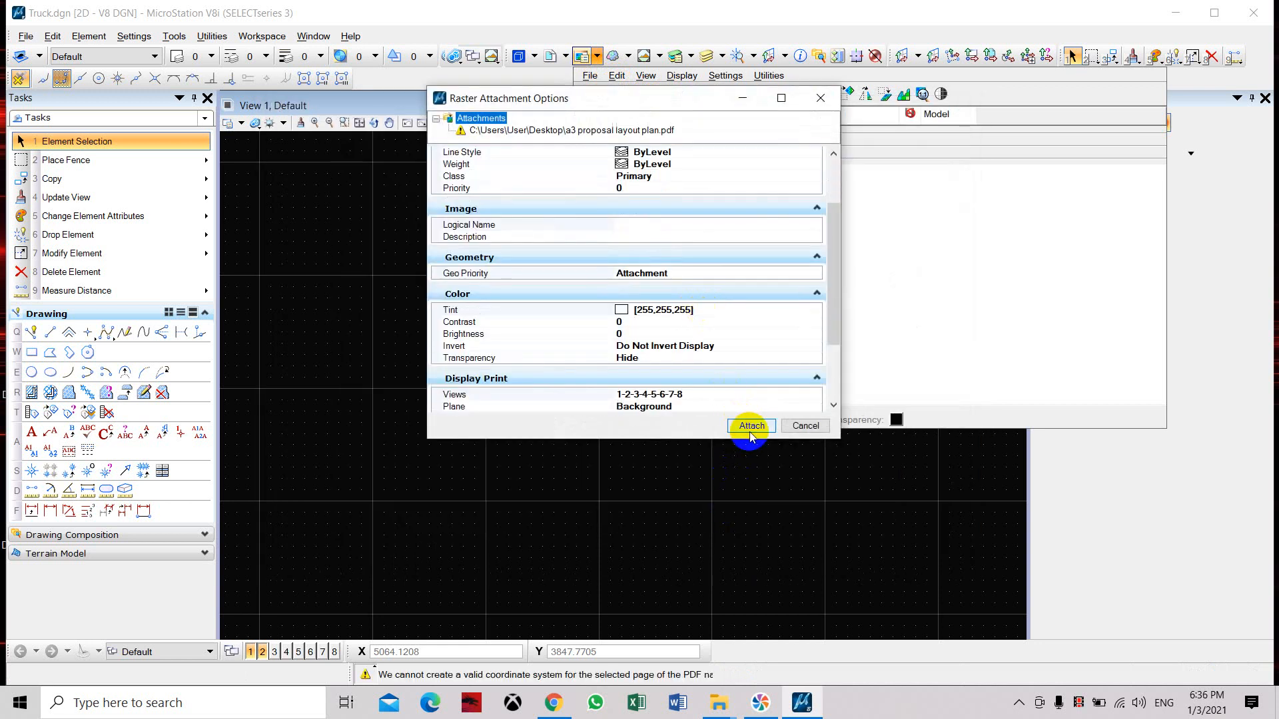
left_click(750, 426)
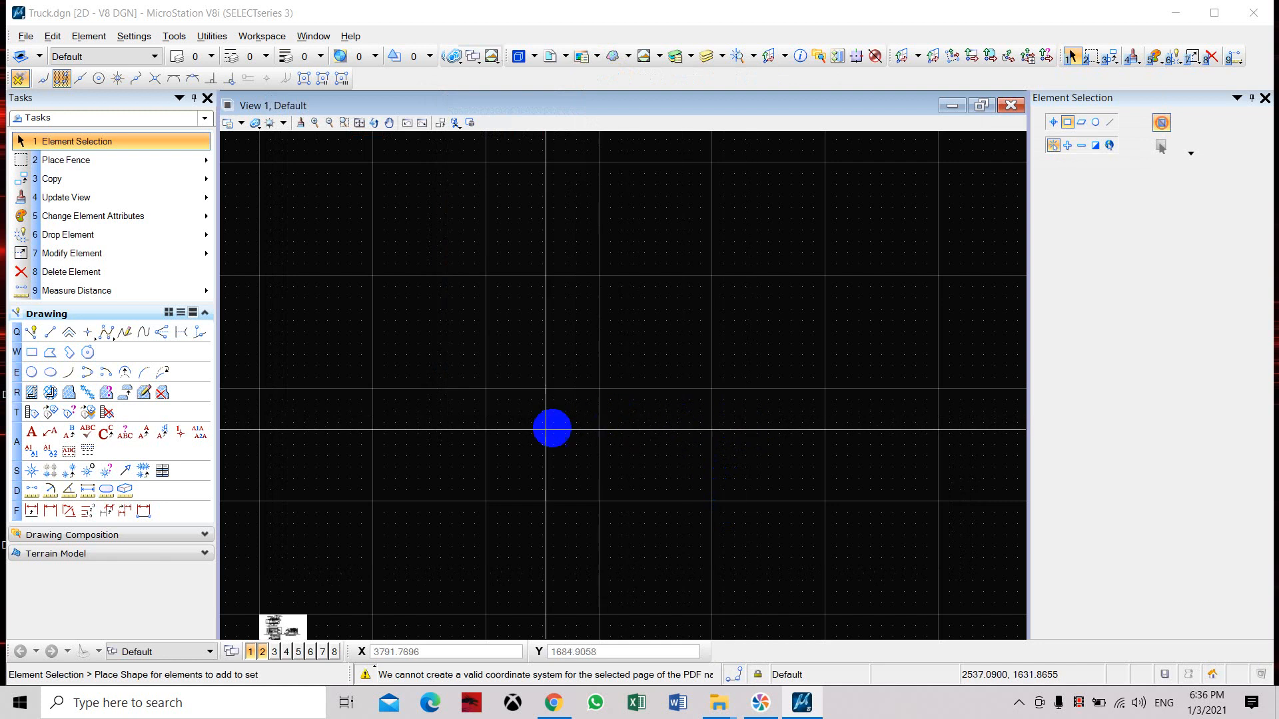
- Fit the view to show the attached food truck layout plan
left_click(360, 123)
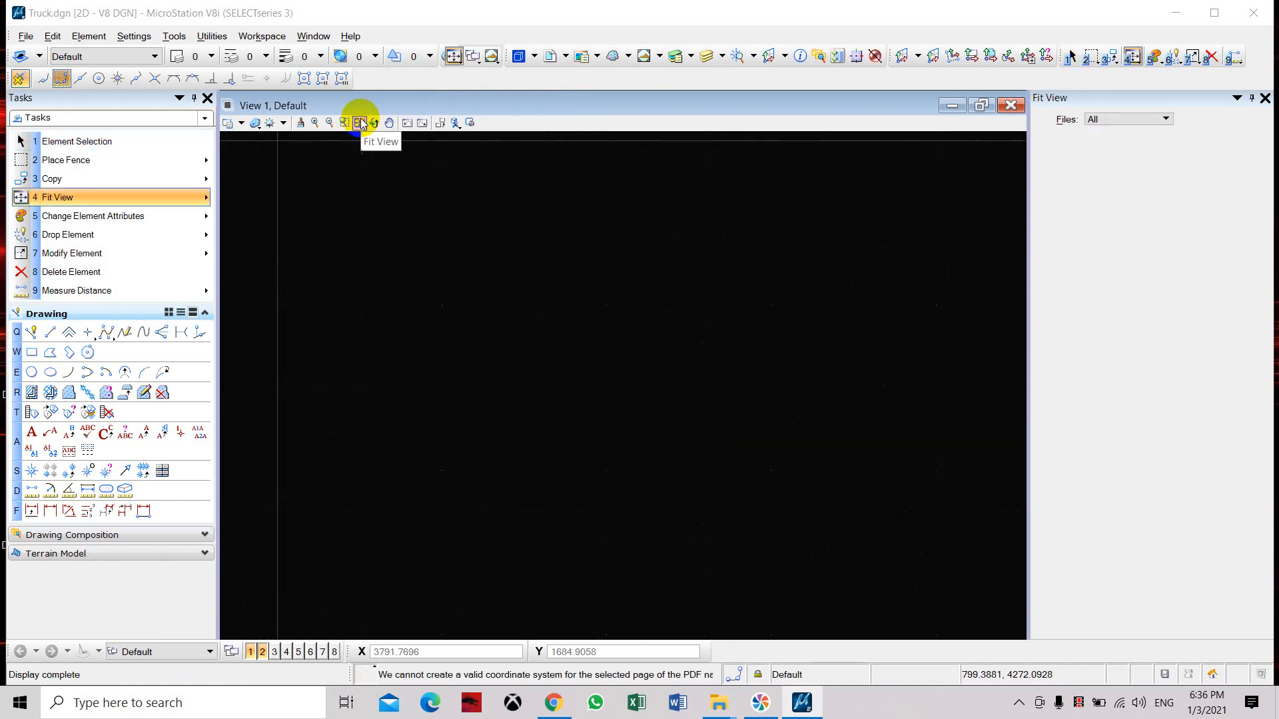
left_click(360, 123)
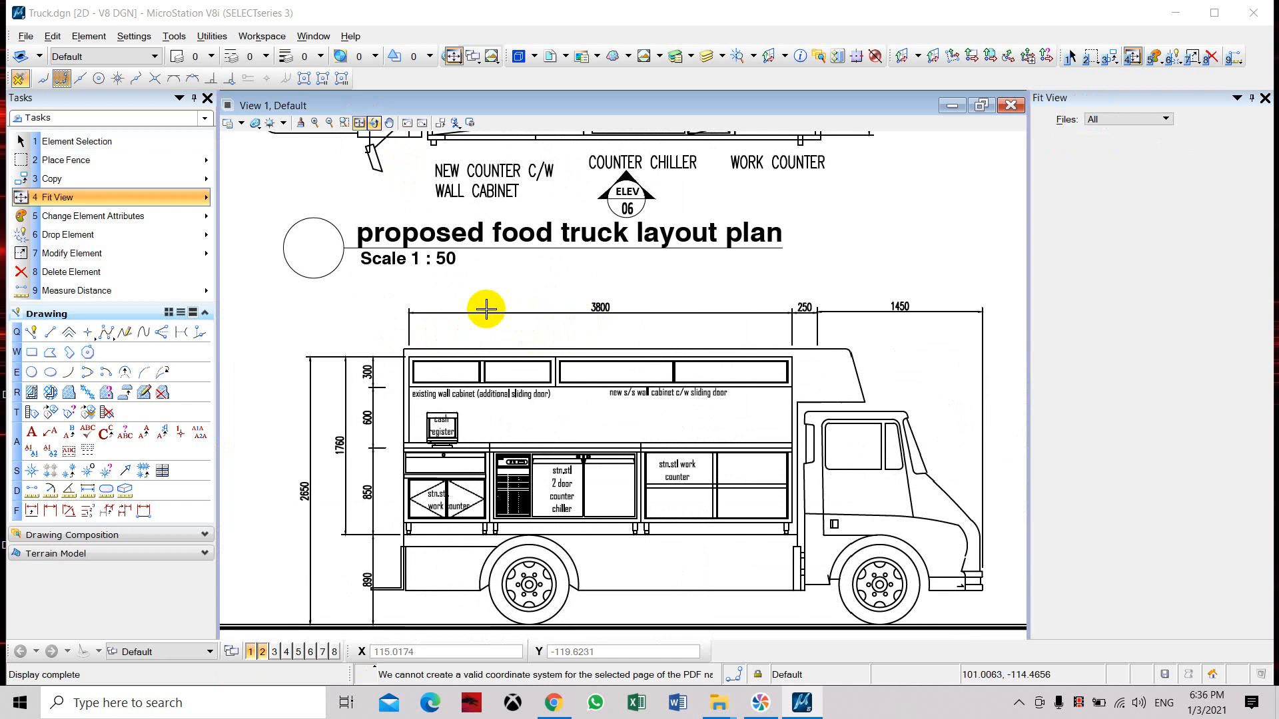
mouse_move(817, 323)
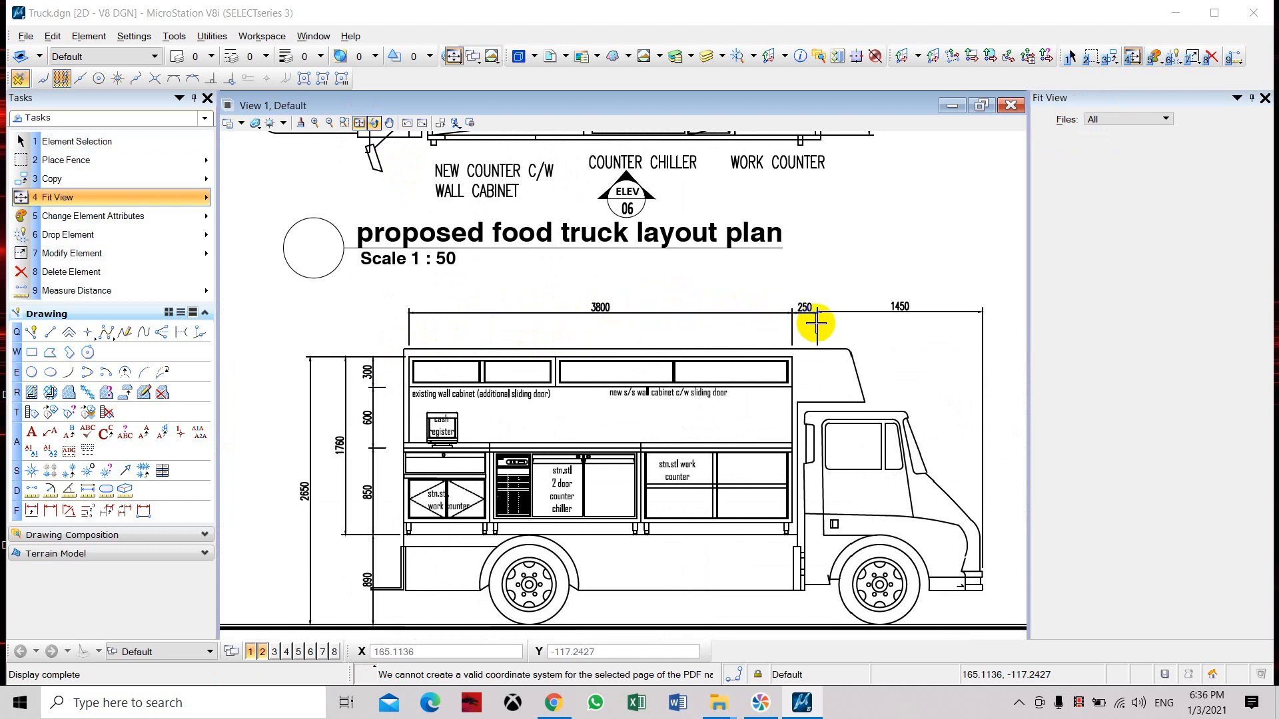
mouse_move(359, 273)
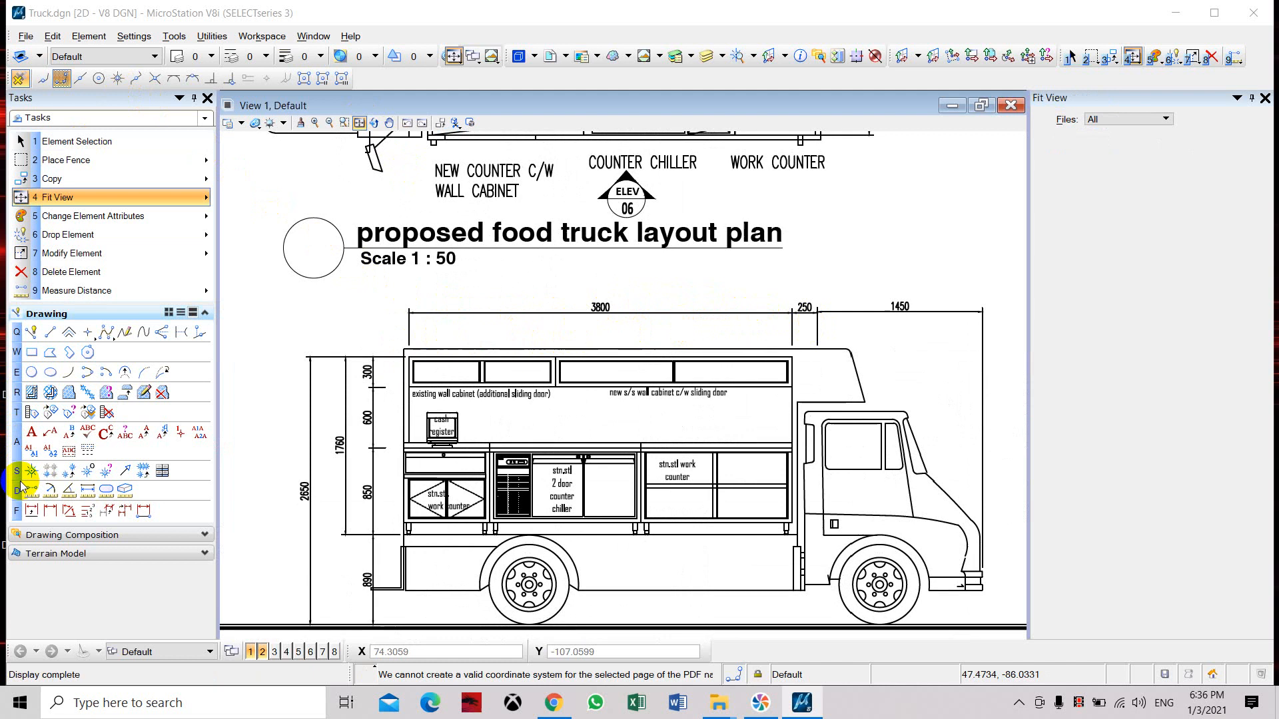
- Measure the distance between the left and right ends of the 3800 dimension
left_click(76, 291)
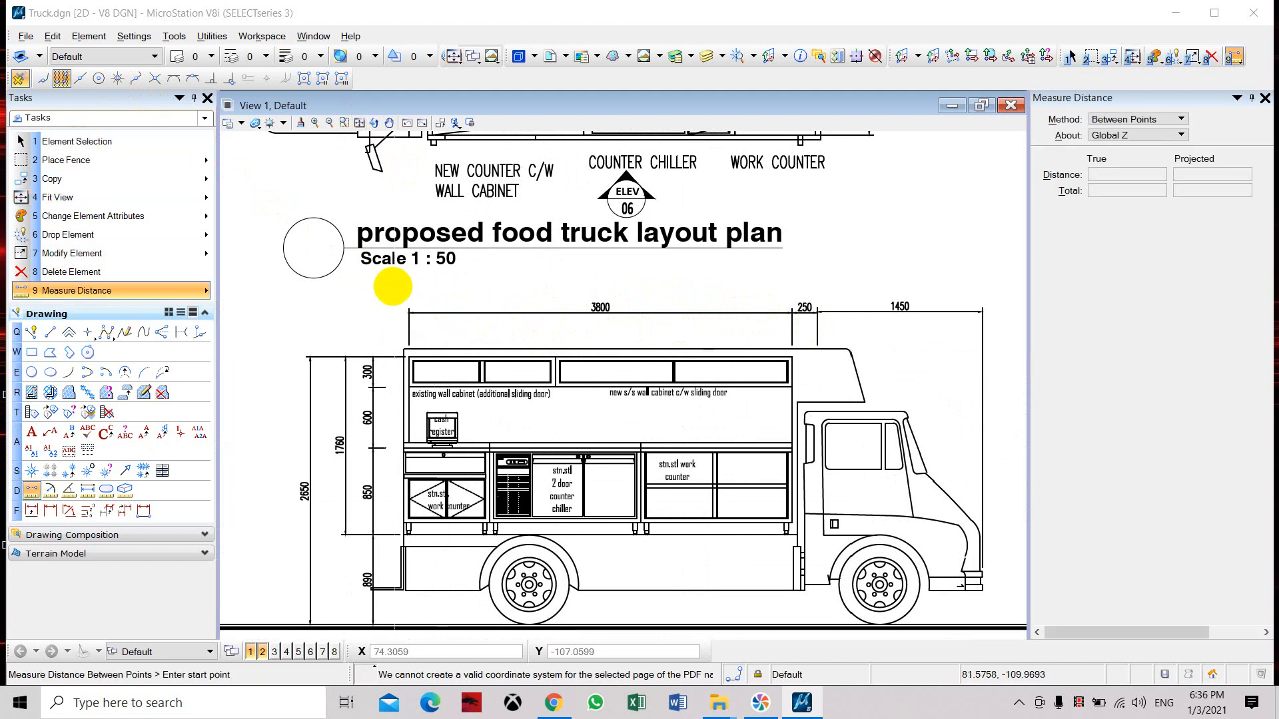
left_click(403, 289)
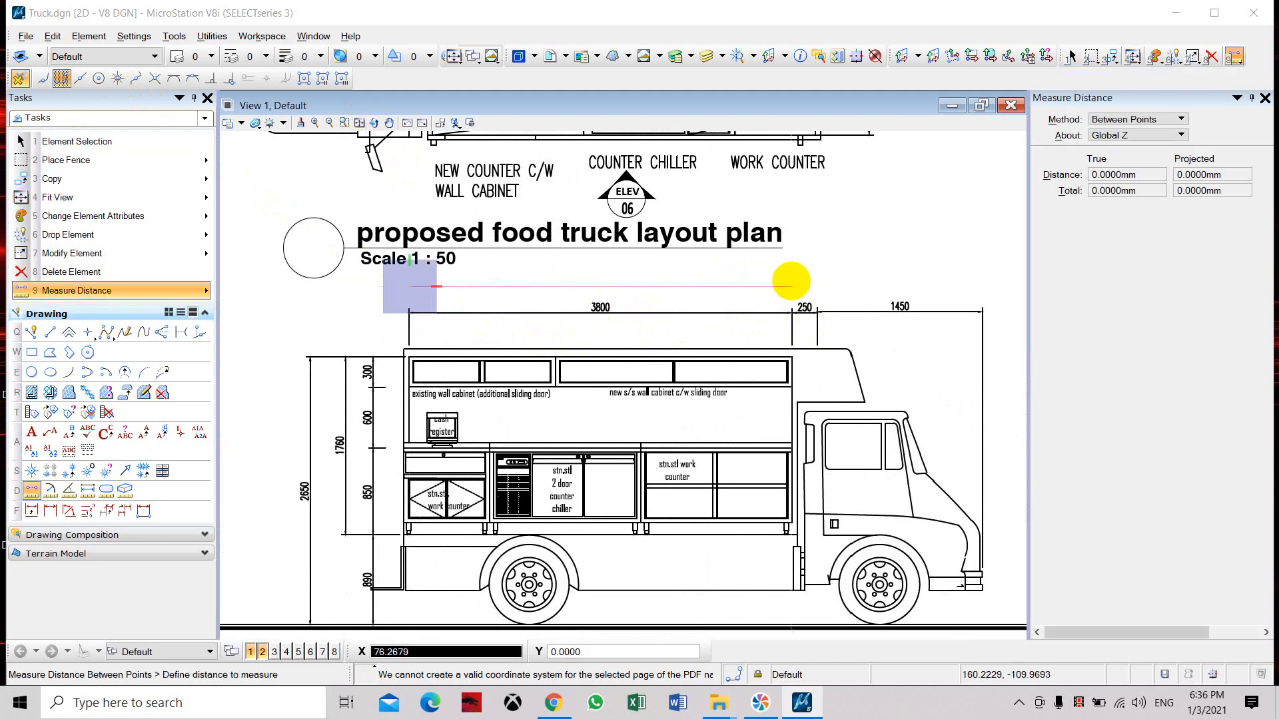
left_click(790, 283)
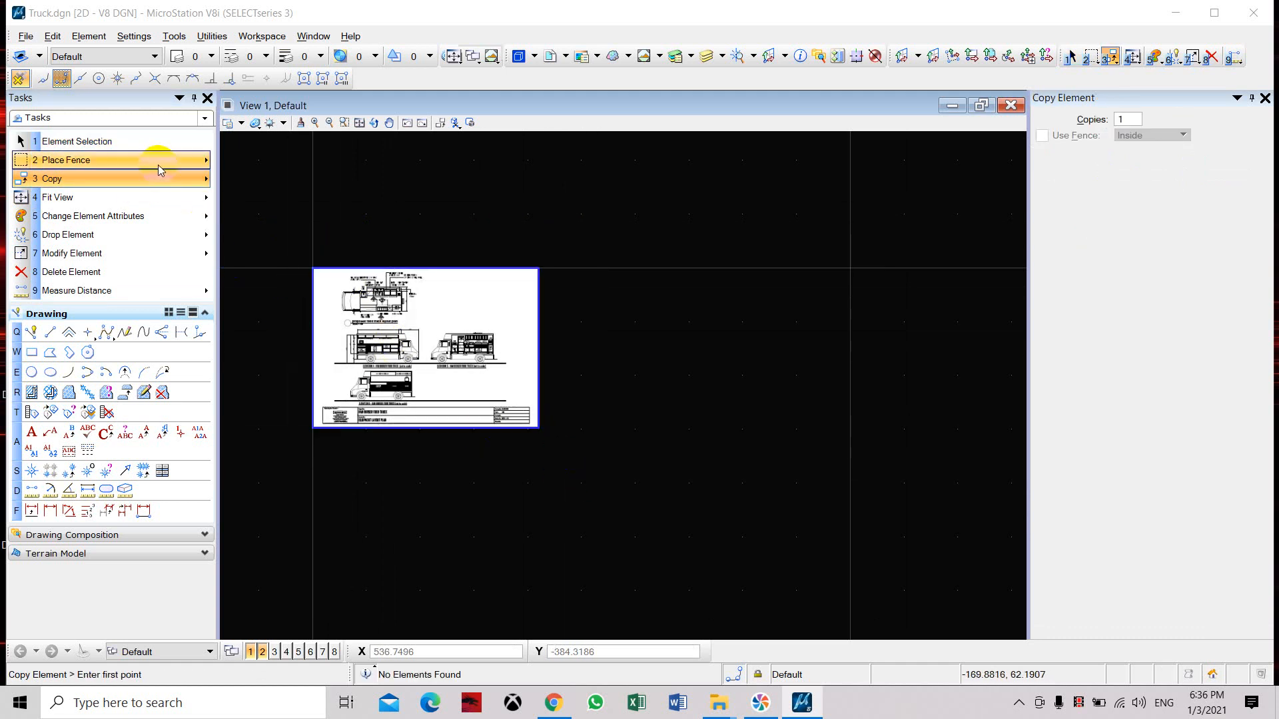
- Scale the food truck PDF raster with an active X scale of 50
left_click(204, 178)
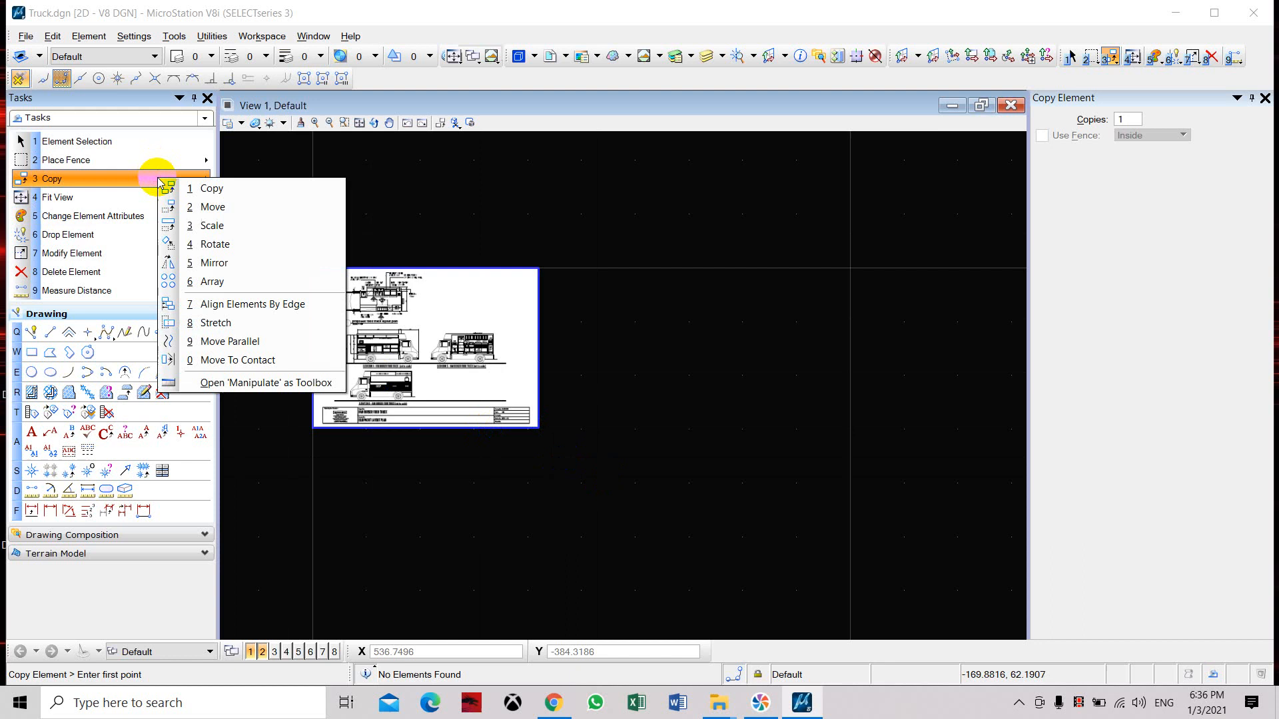
left_click(210, 226)
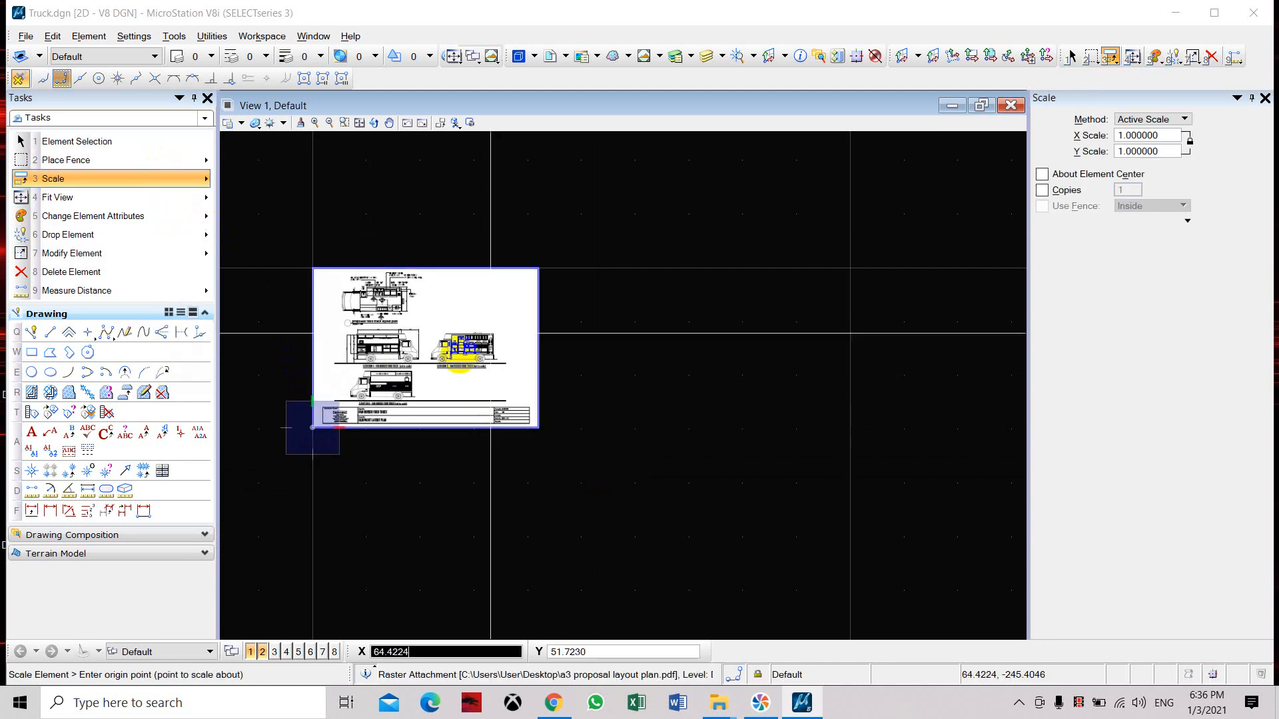
left_click(1150, 136)
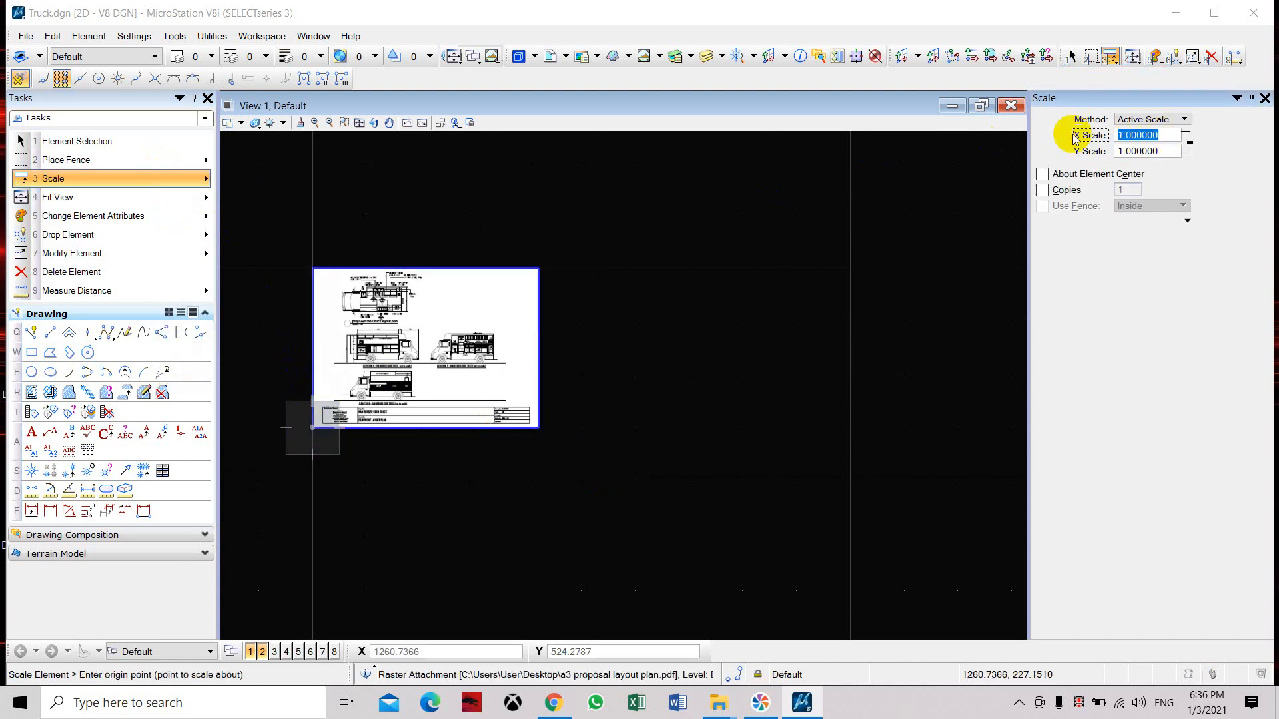
type("50")
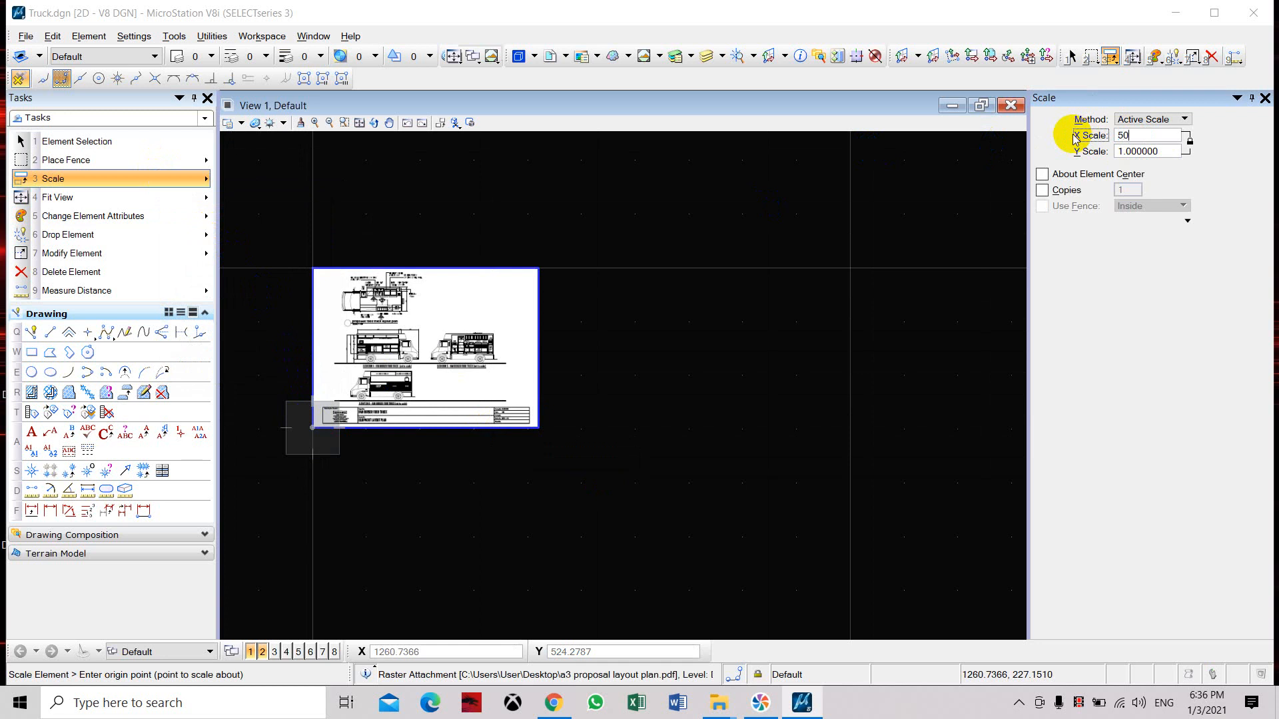
key("Tab")
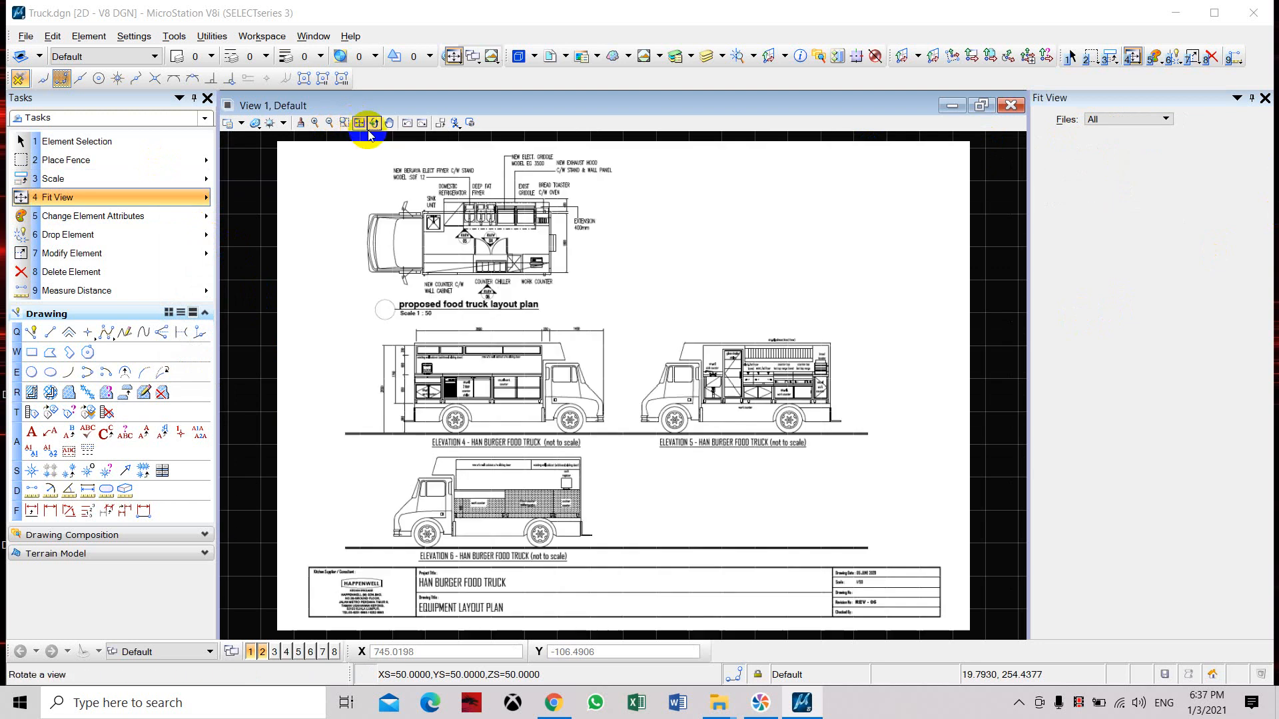
- Zoom into Elevation 4 and measure the 3800 dimension, reading 3793.5661 mm
left_click(367, 122)
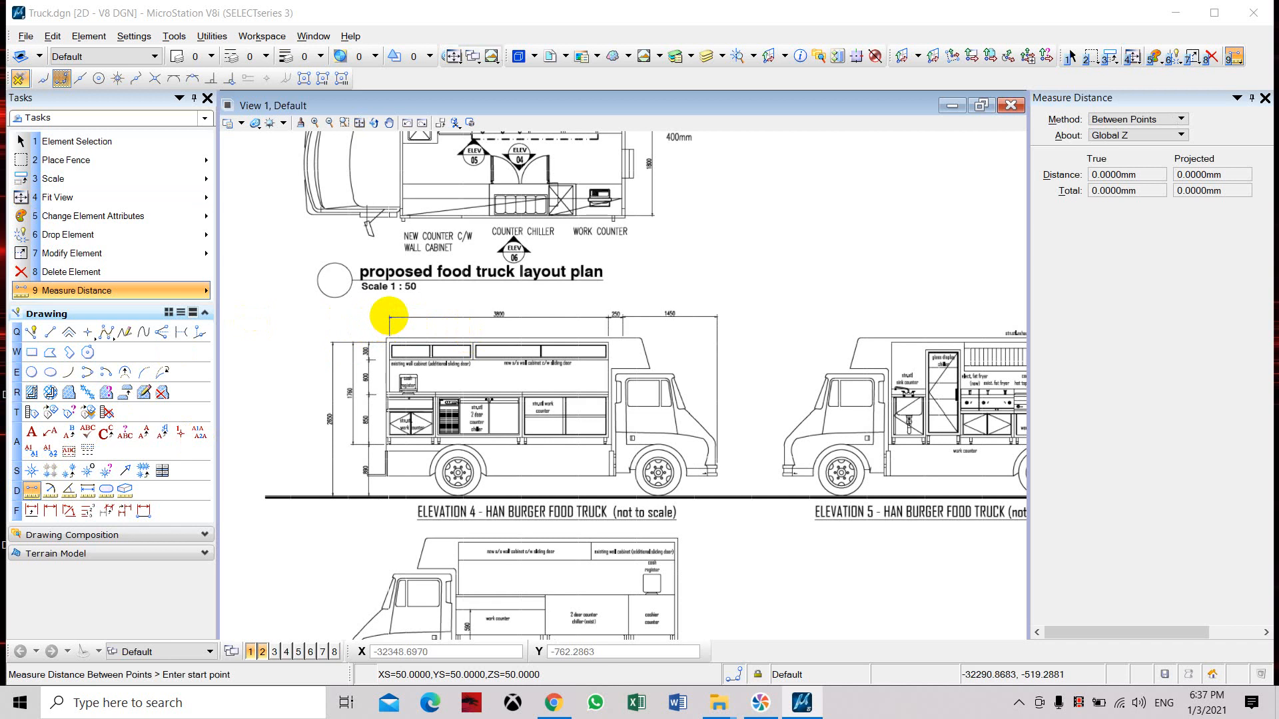
left_click(386, 321)
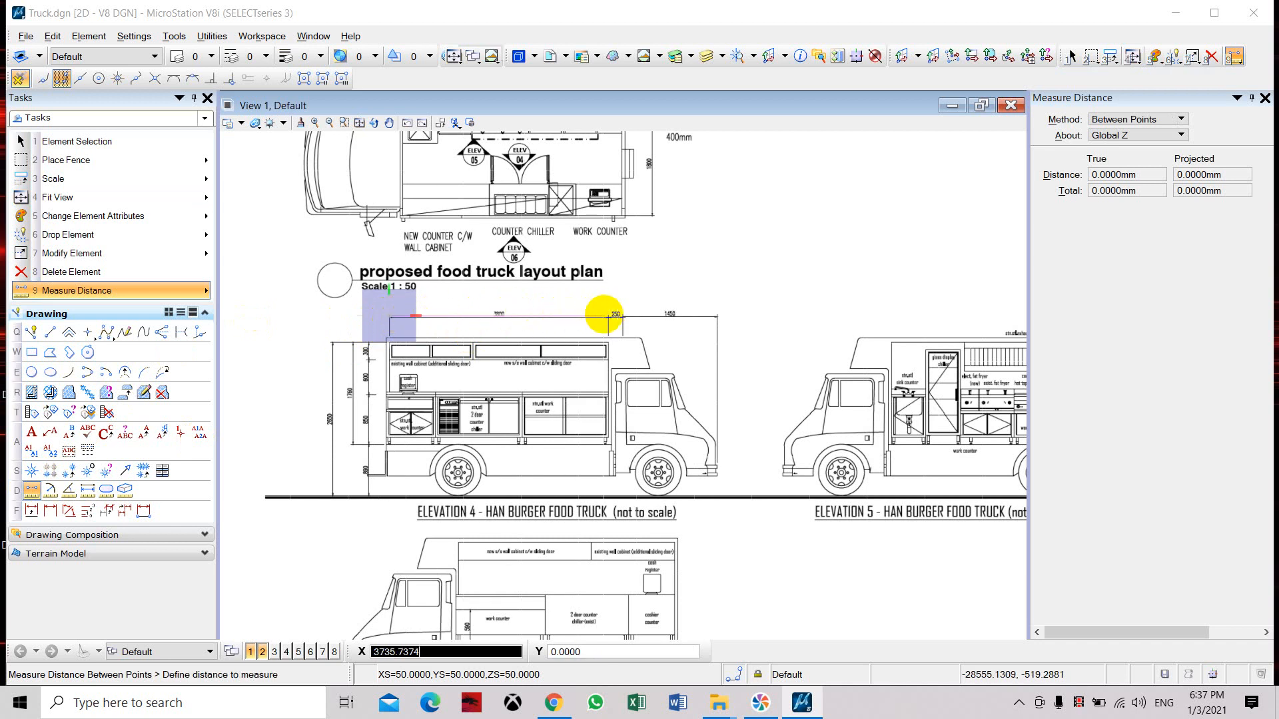
left_click(610, 316)
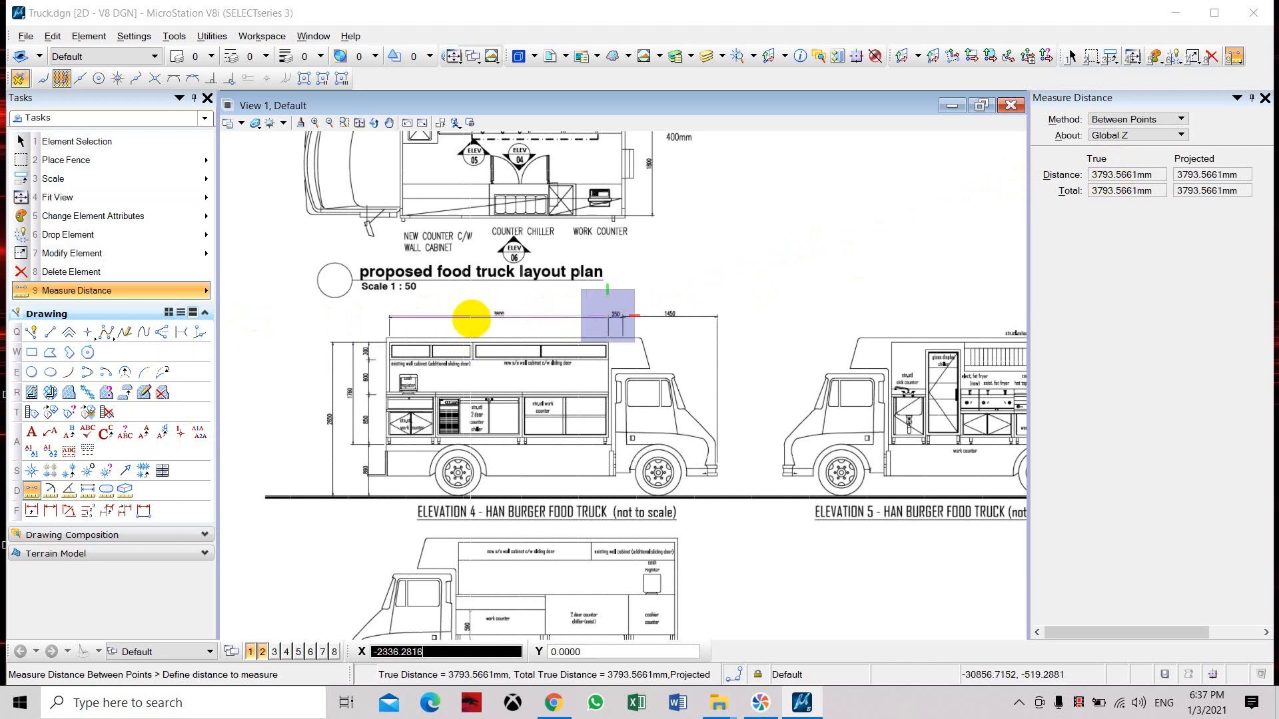
left_click(75, 142)
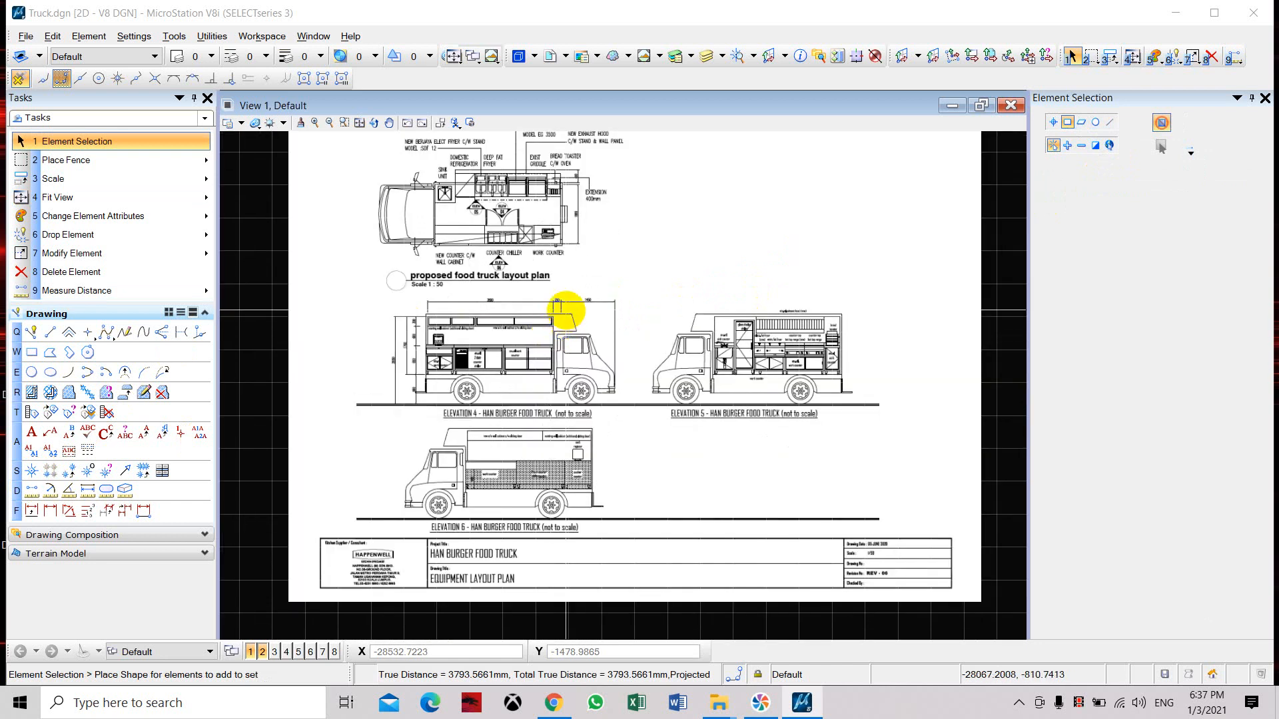
mouse_move(400, 394)
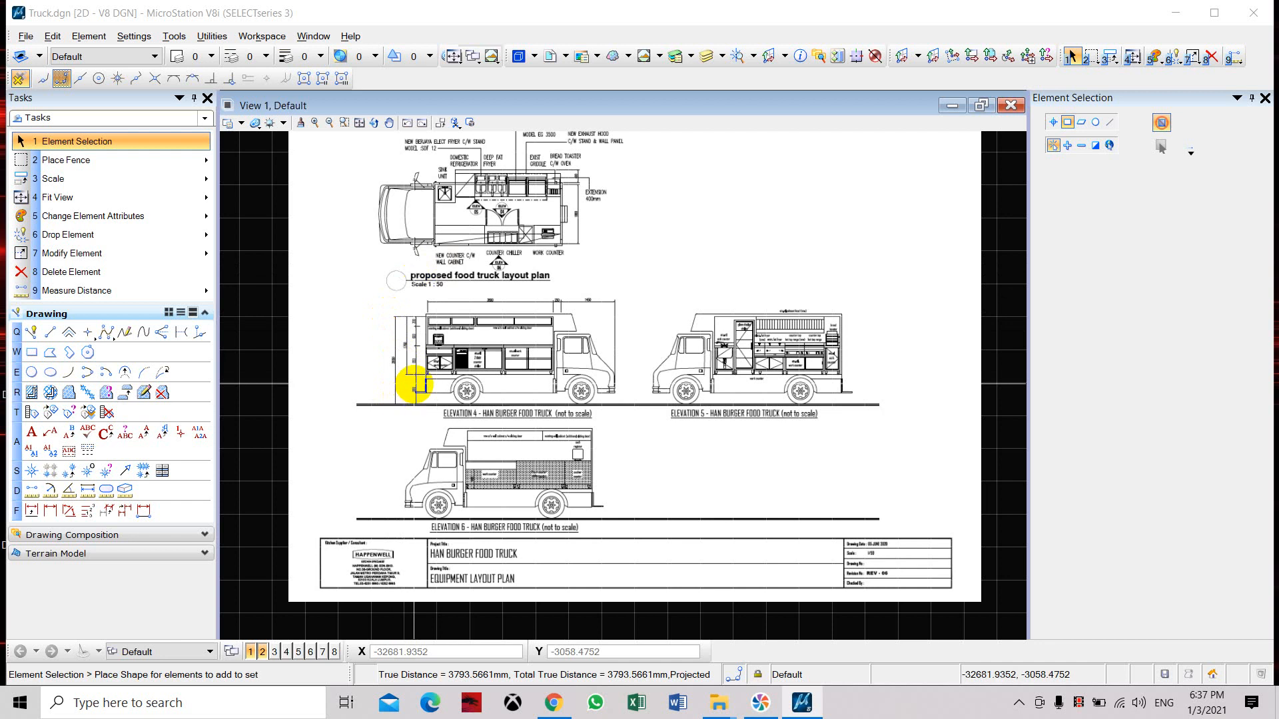
mouse_move(571, 319)
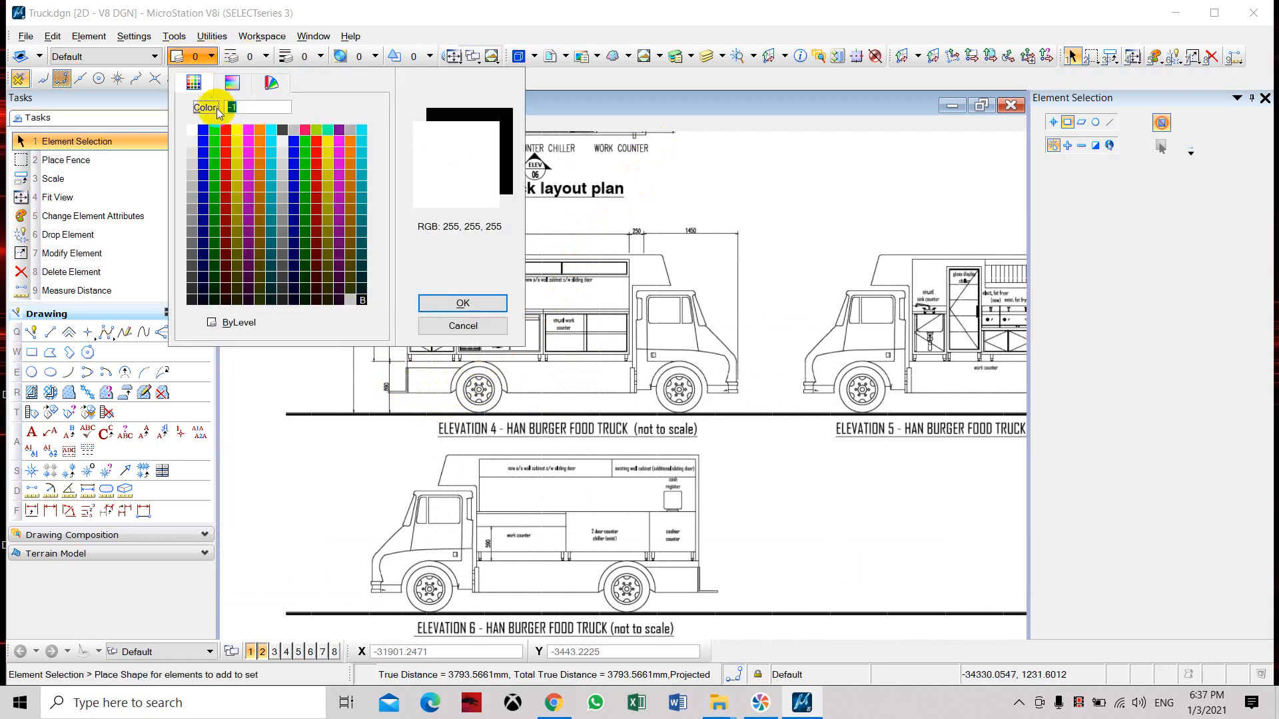
- Make red the active colour and start Place Line at Elevation 4's lower body edge
left_click(461, 303)
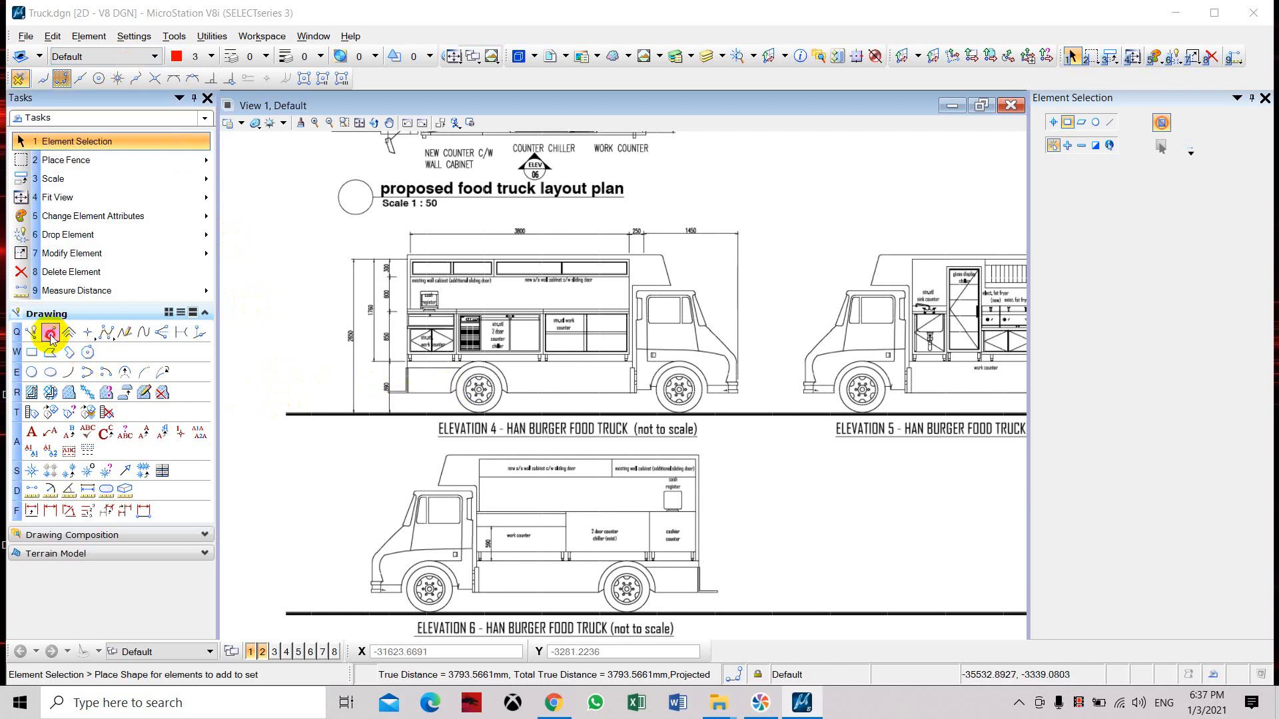
left_click(50, 332)
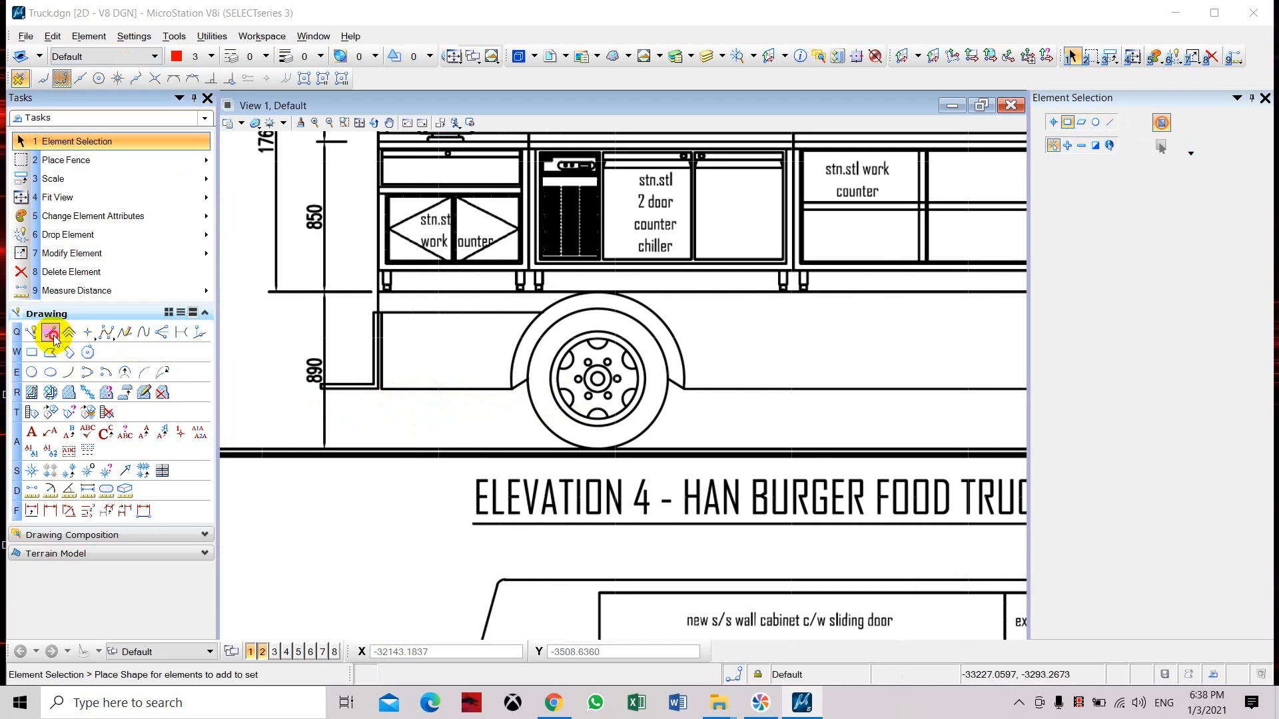
left_click(50, 331)
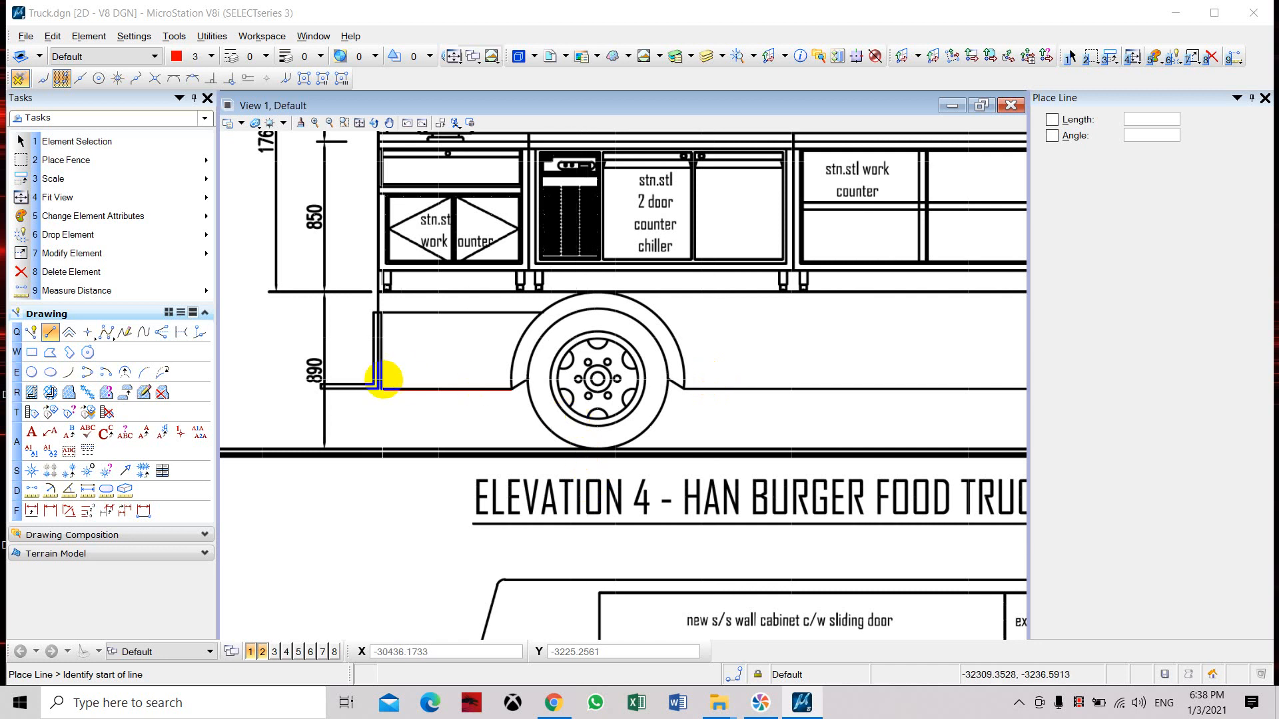
mouse_move(575, 401)
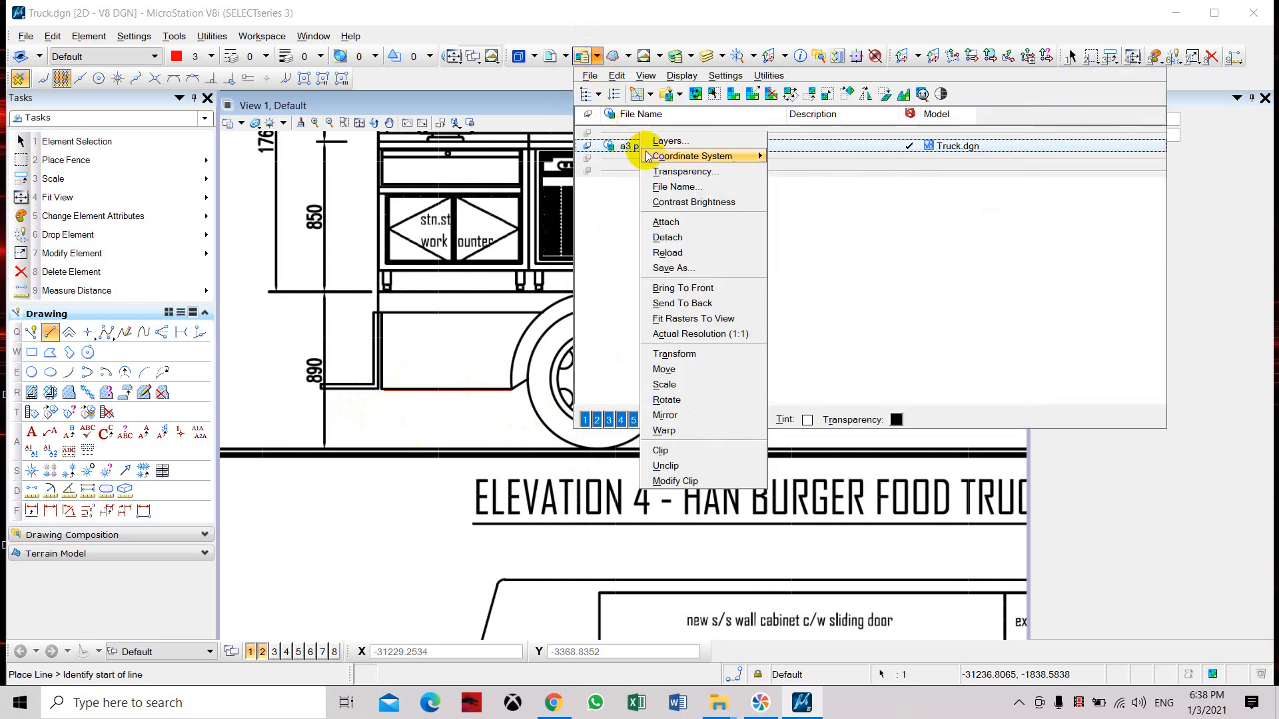
- Make the food truck PDF raster transparent with All Colors at about 55%
left_click(685, 171)
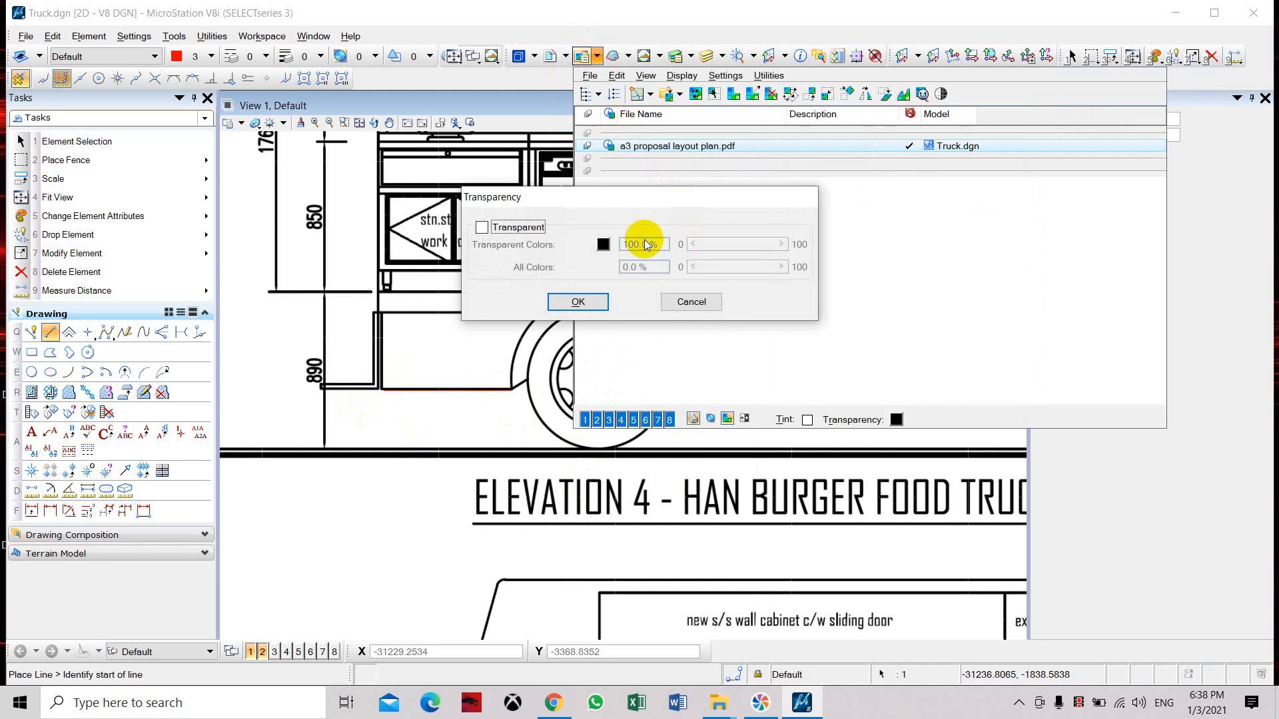
left_click(481, 227)
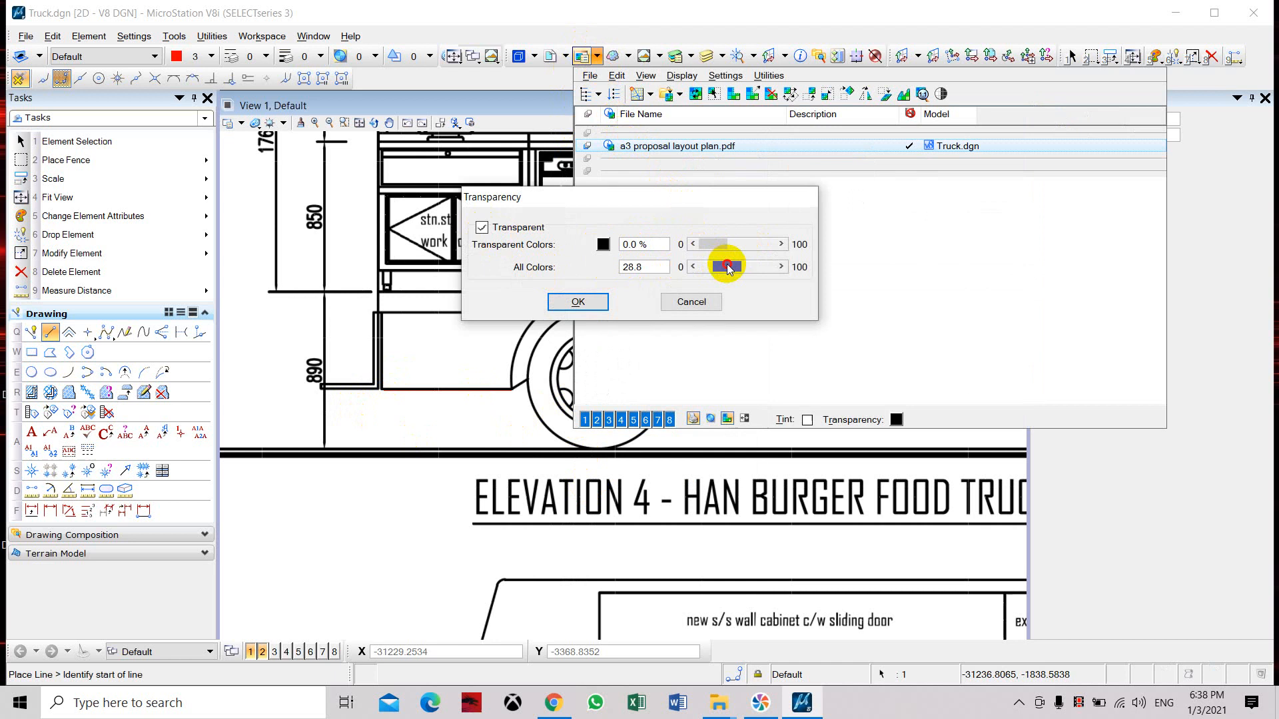
left_click_drag(724, 267, 739, 266)
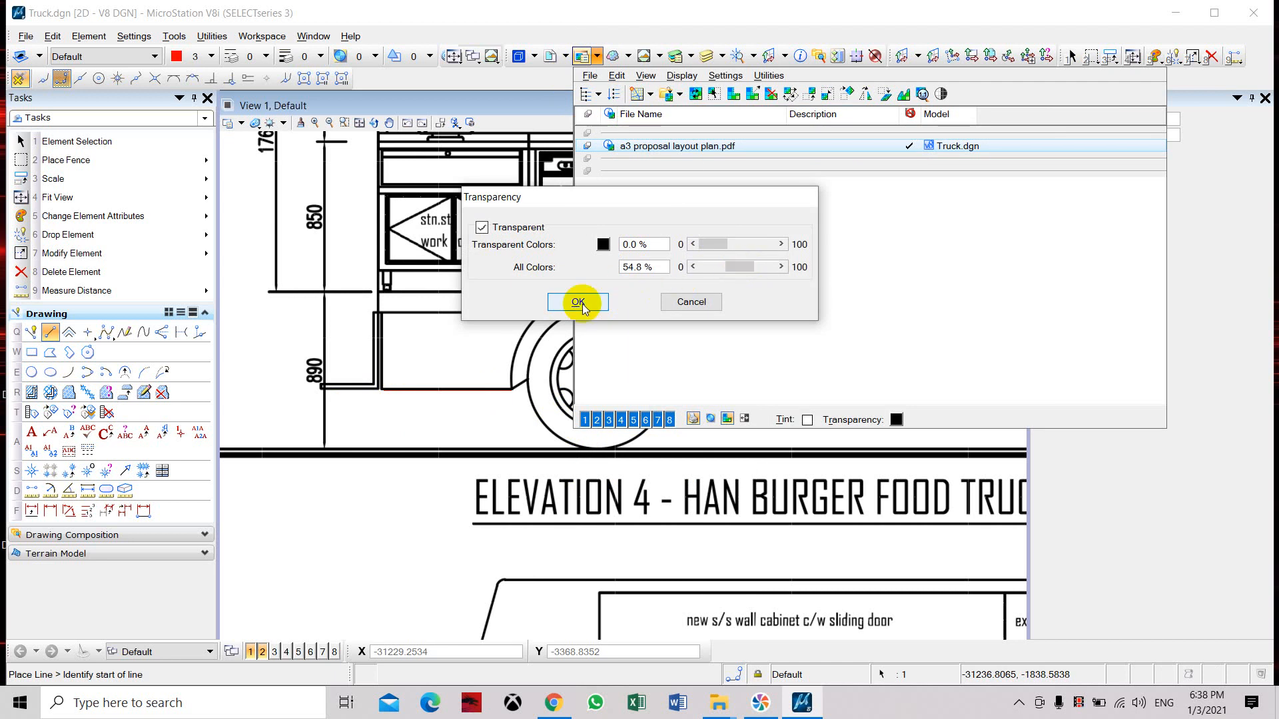
left_click(578, 302)
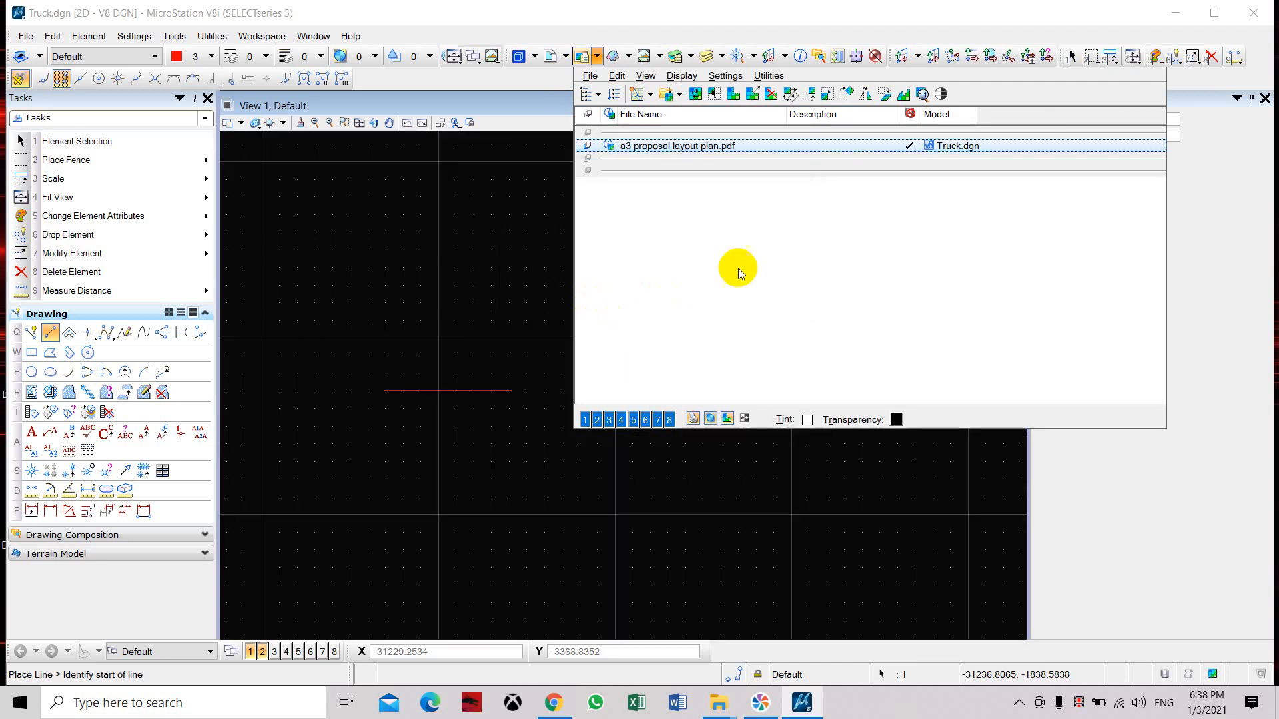
left_click(716, 93)
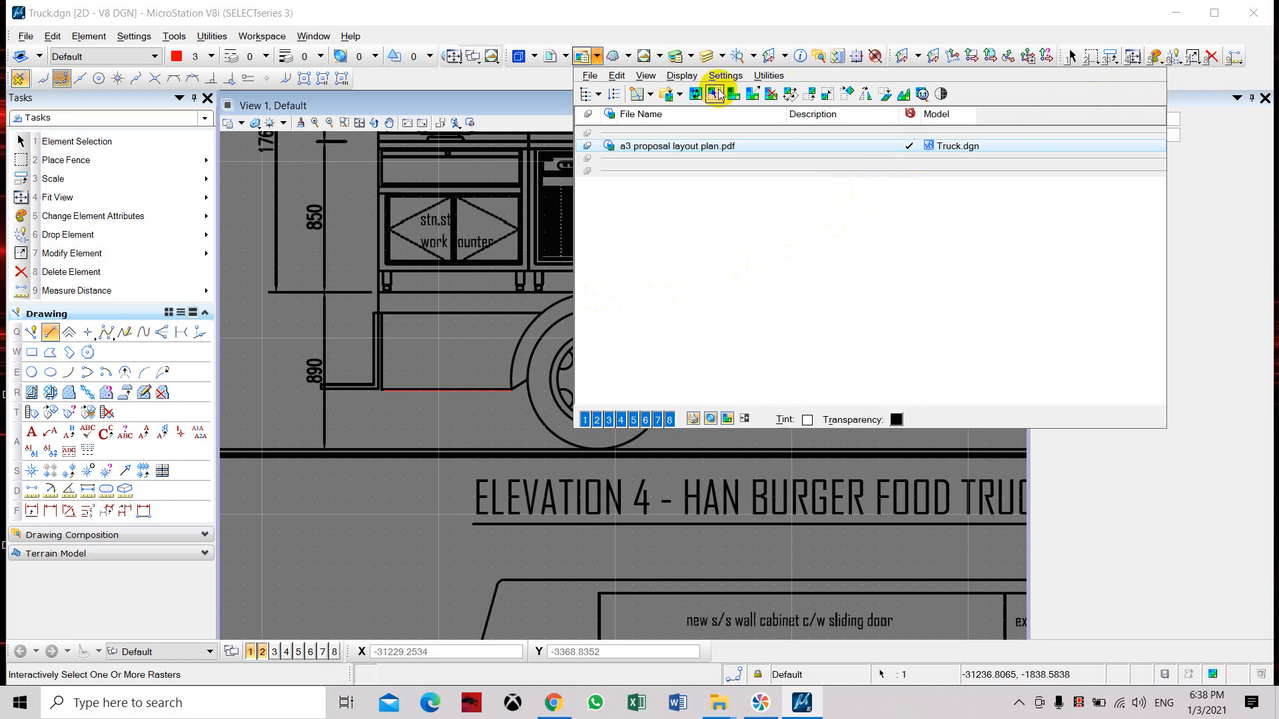
left_click(715, 93)
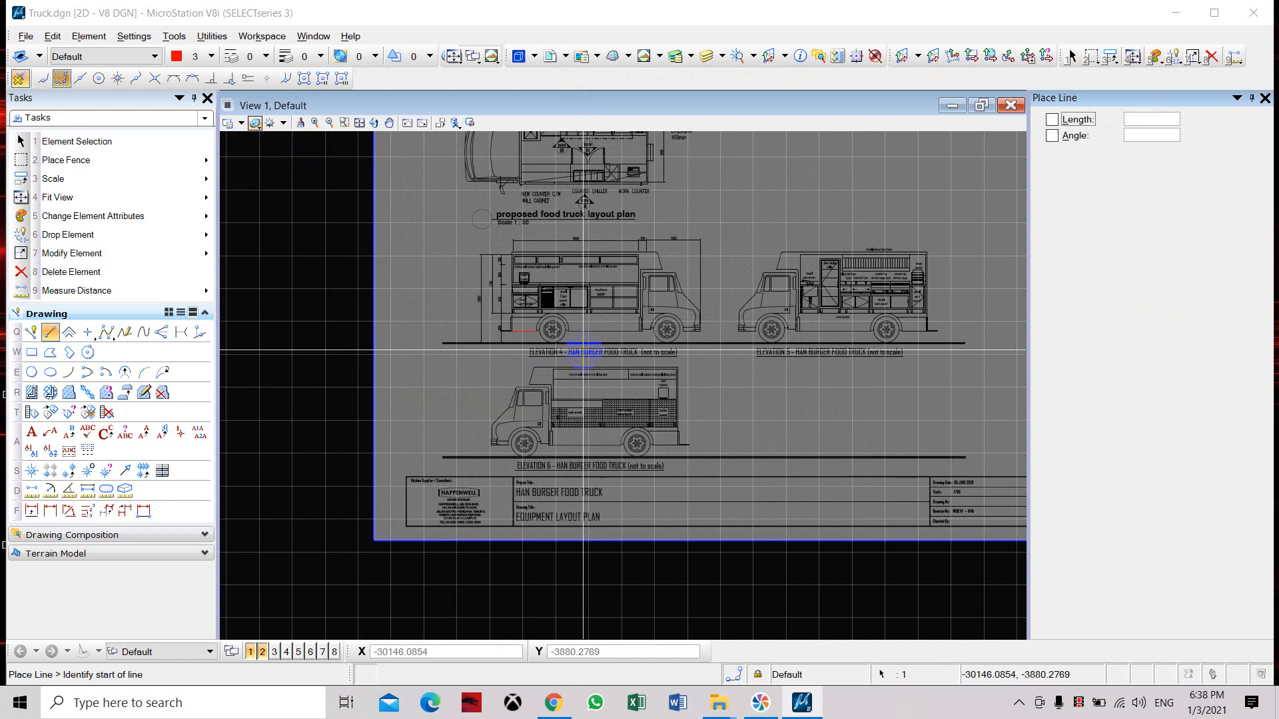
- Zoom in on the rear wheel and set Place Arc to trace the wheel arch
left_click(230, 123)
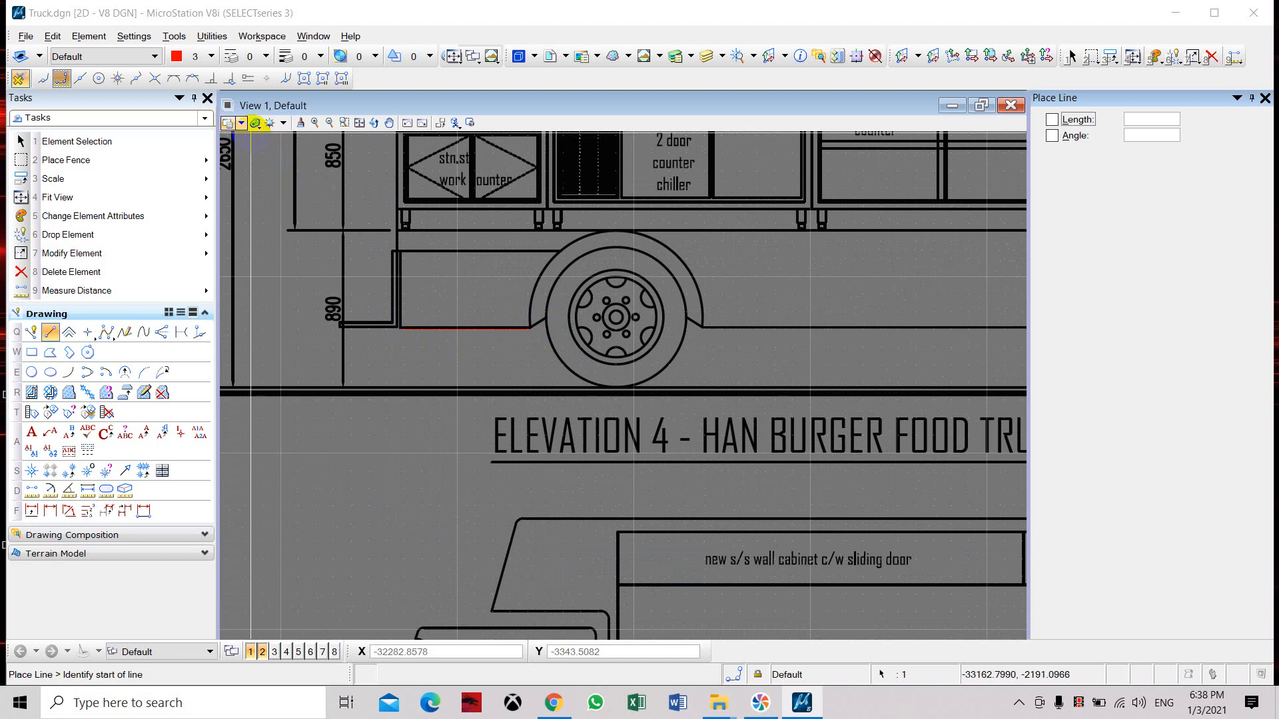
left_click(270, 122)
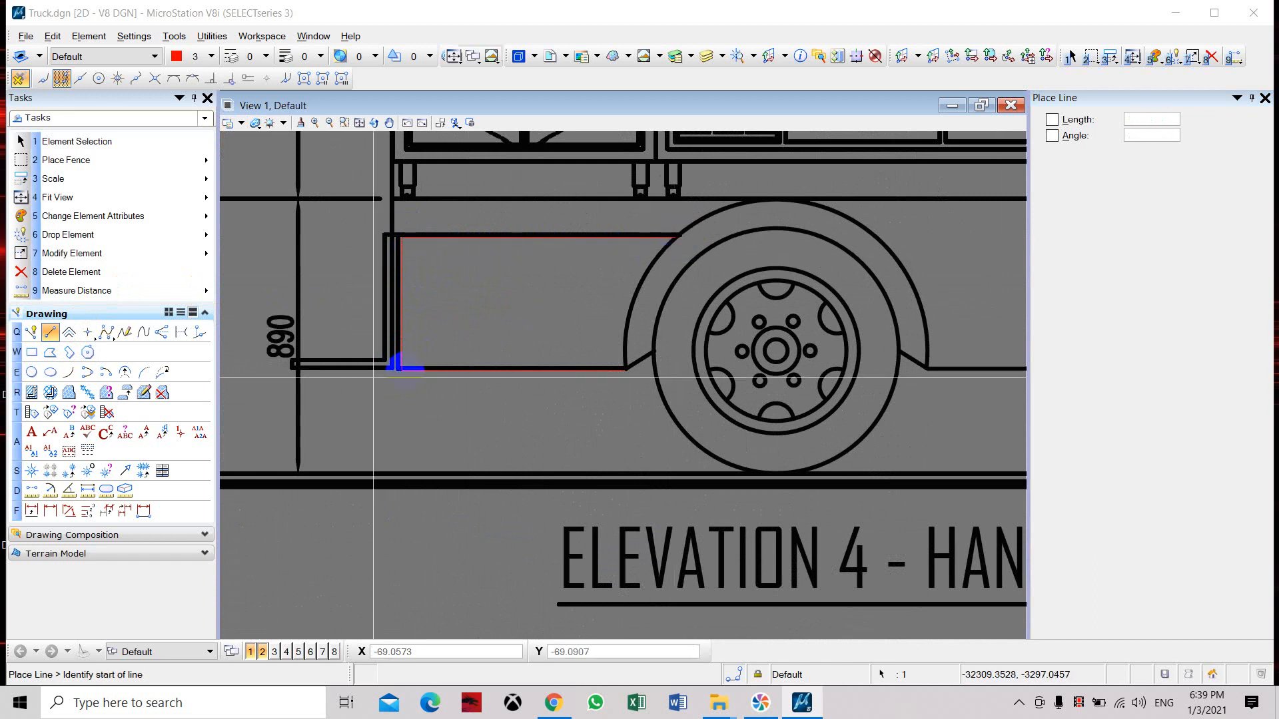
left_click(68, 373)
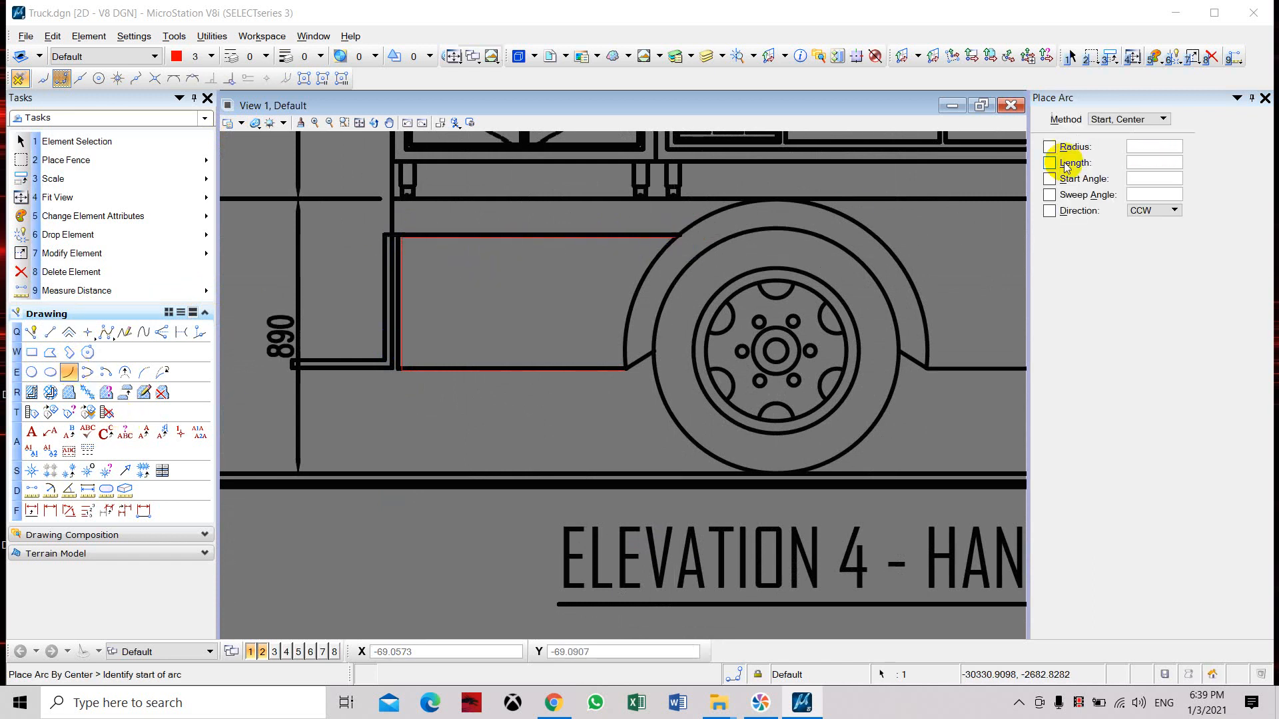
left_click(1126, 120)
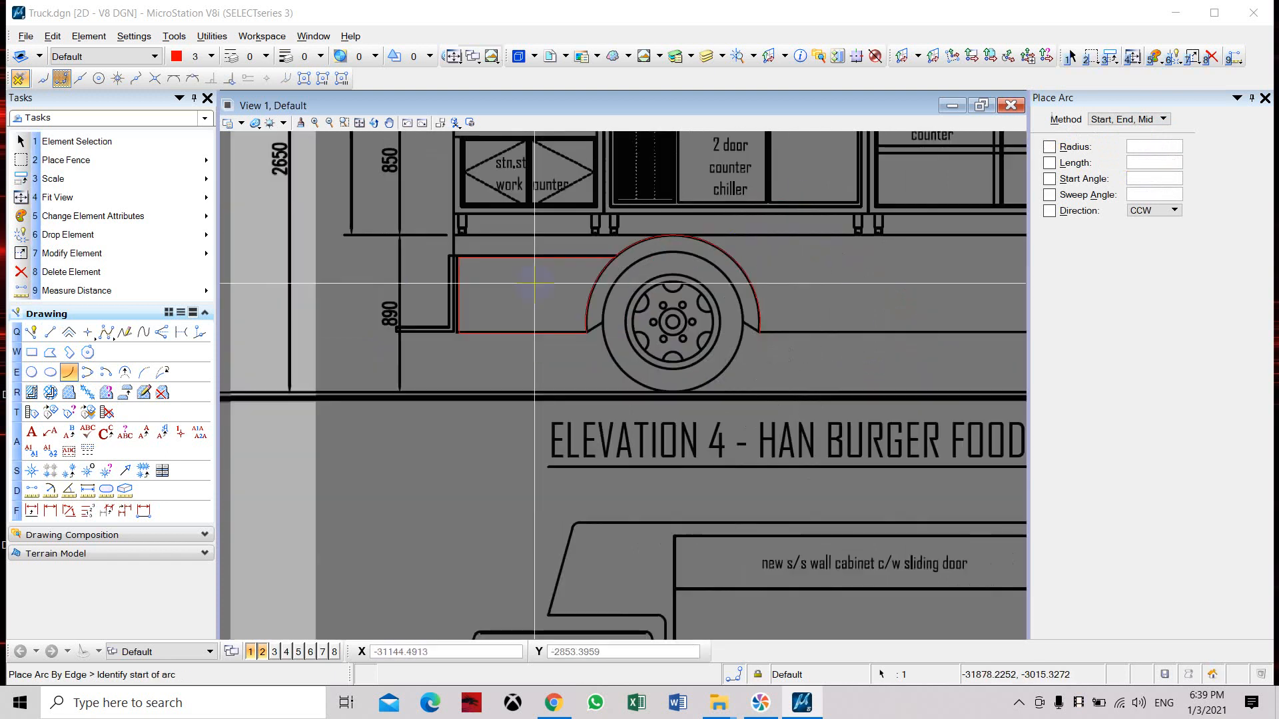
scroll("down", 3)
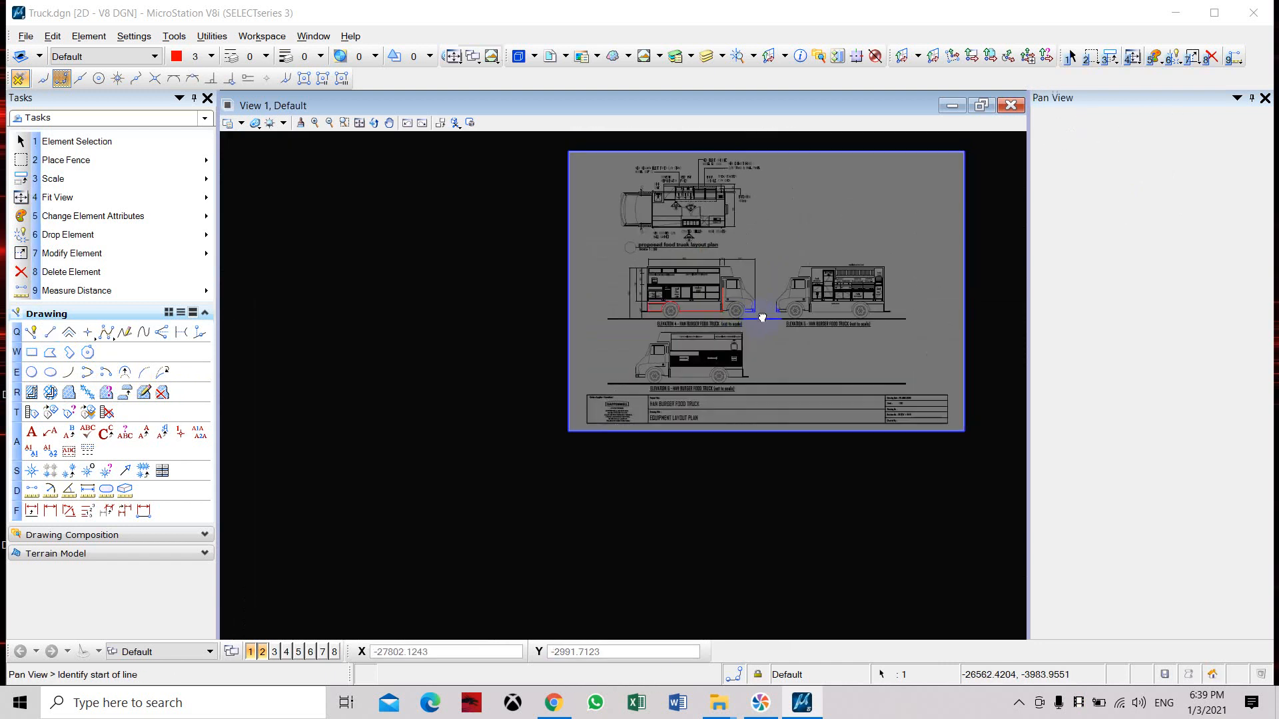
left_click(50, 332)
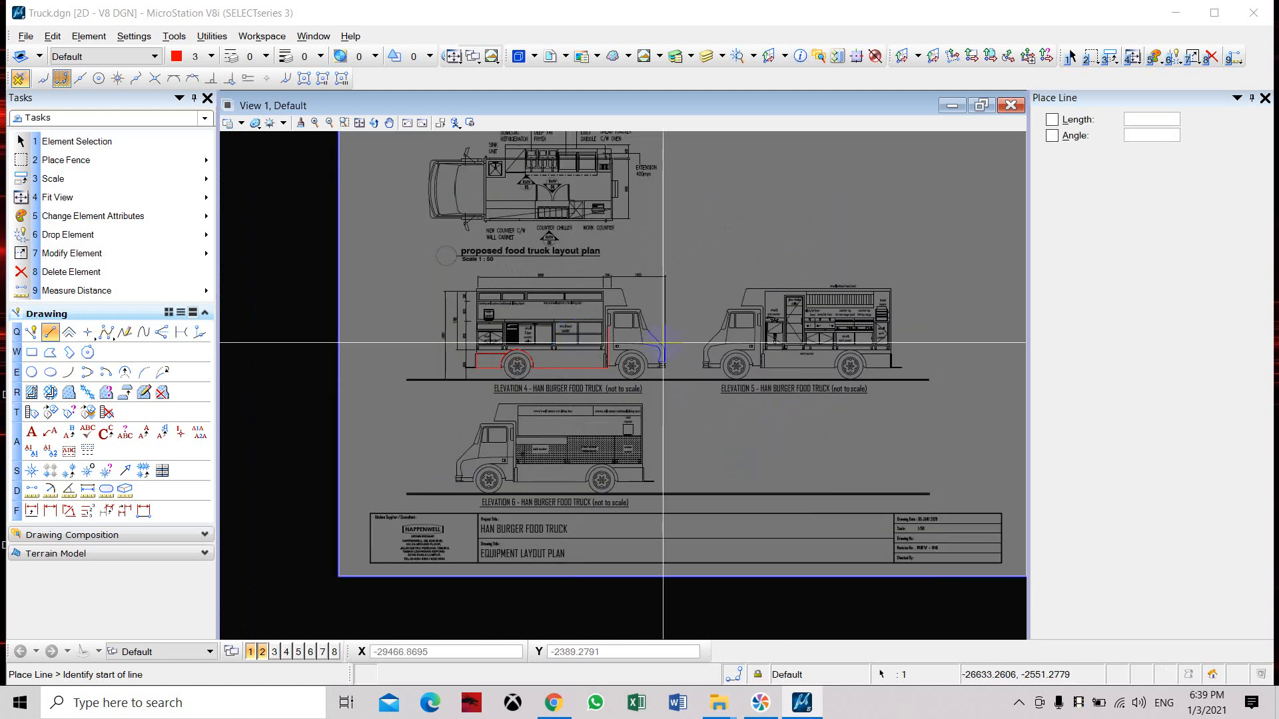
mouse_move(803, 404)
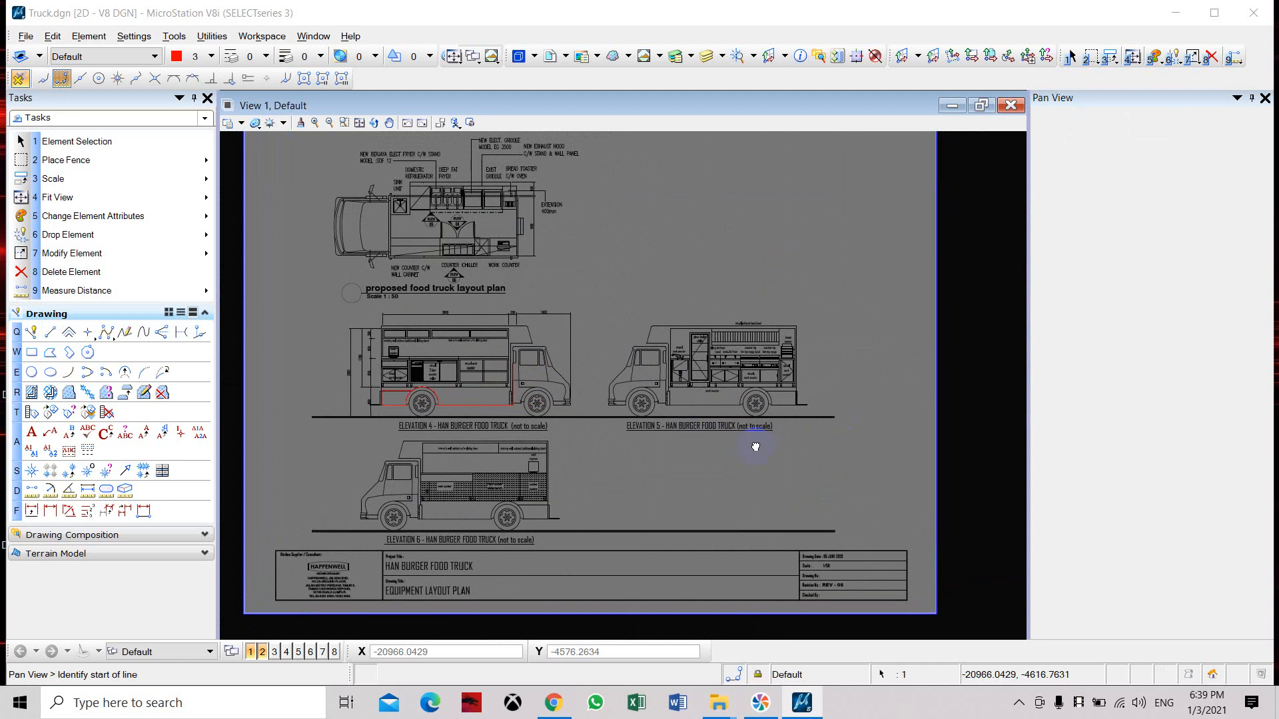
left_click(50, 332)
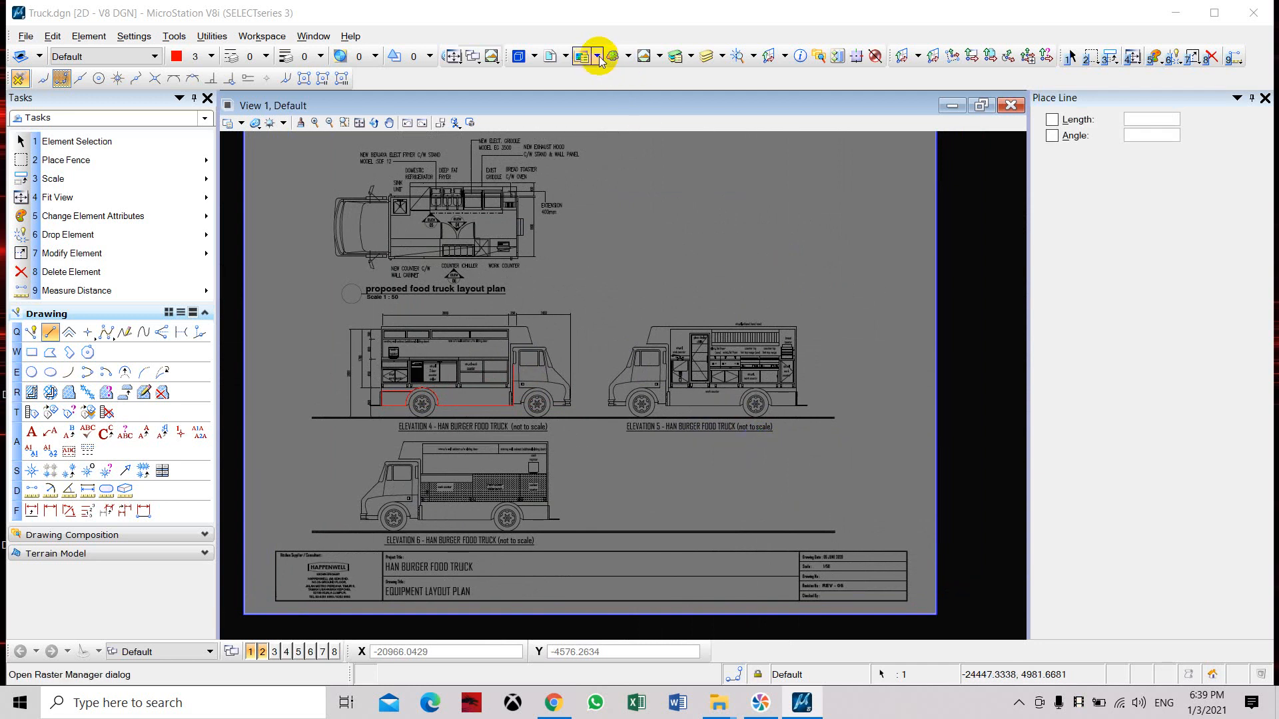
mouse_move(597, 56)
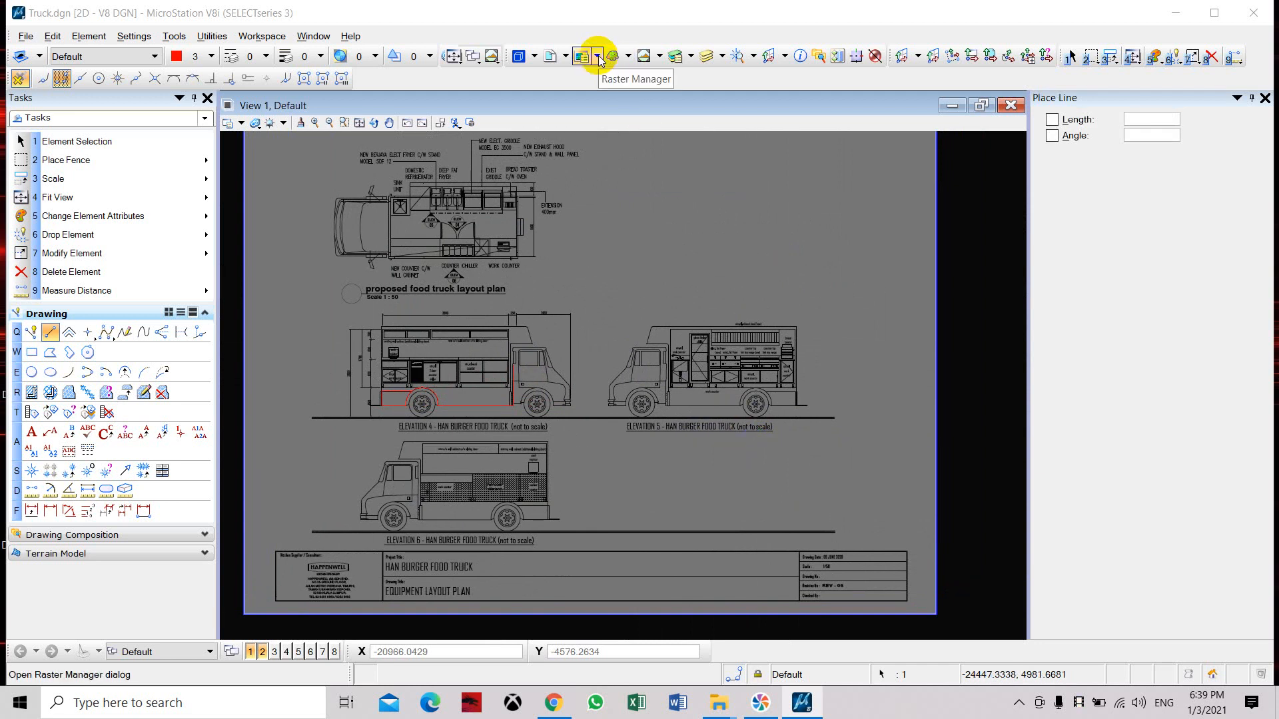